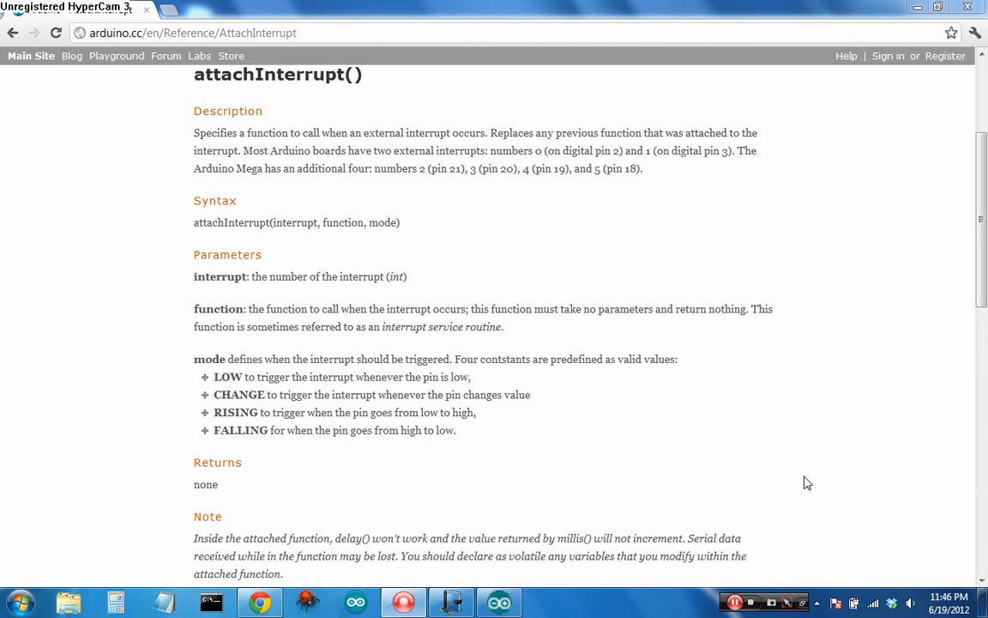
mouse_move(453, 600)
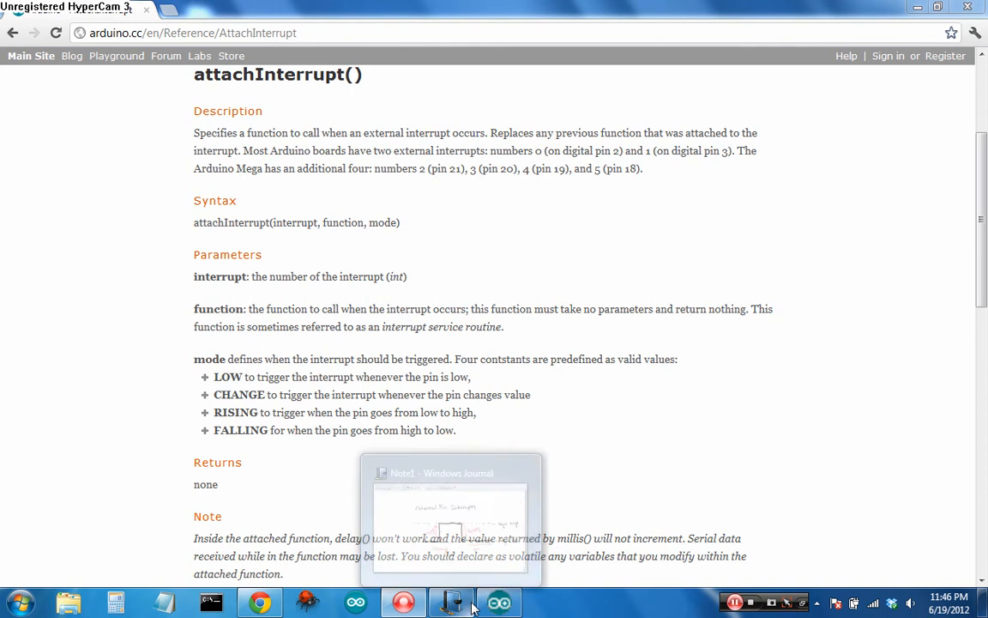
Show the External Pin Interrupts note with the labeled rising/falling square-wave diagram
left_click(449, 515)
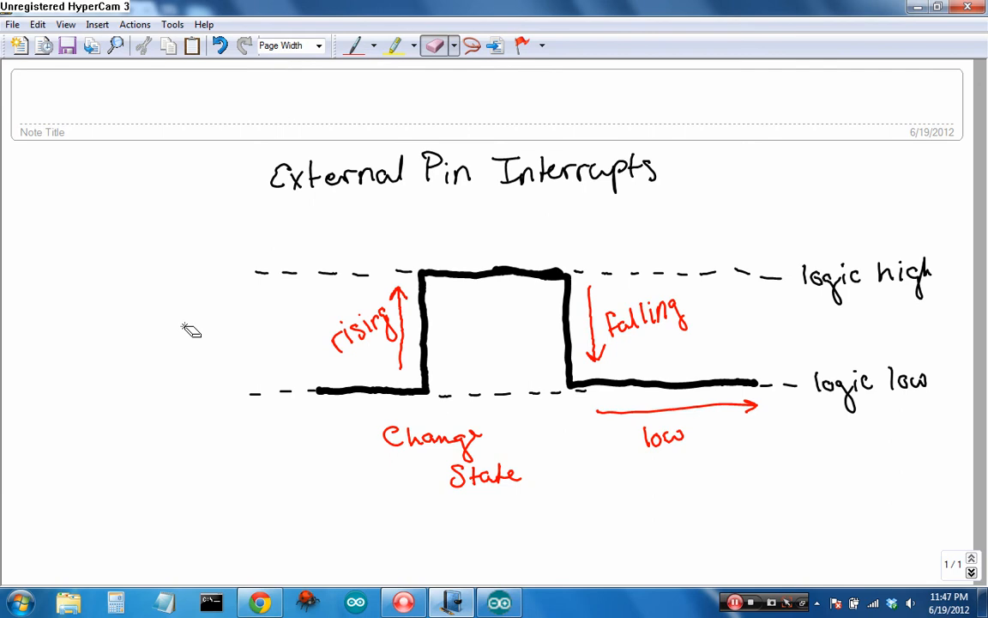
mouse_move(295, 403)
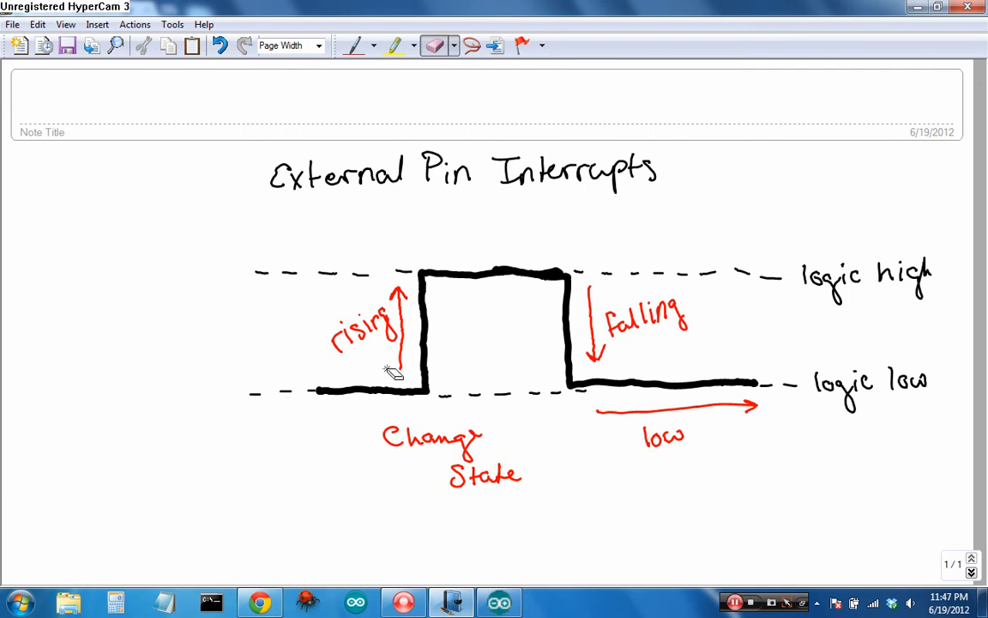
mouse_move(393, 308)
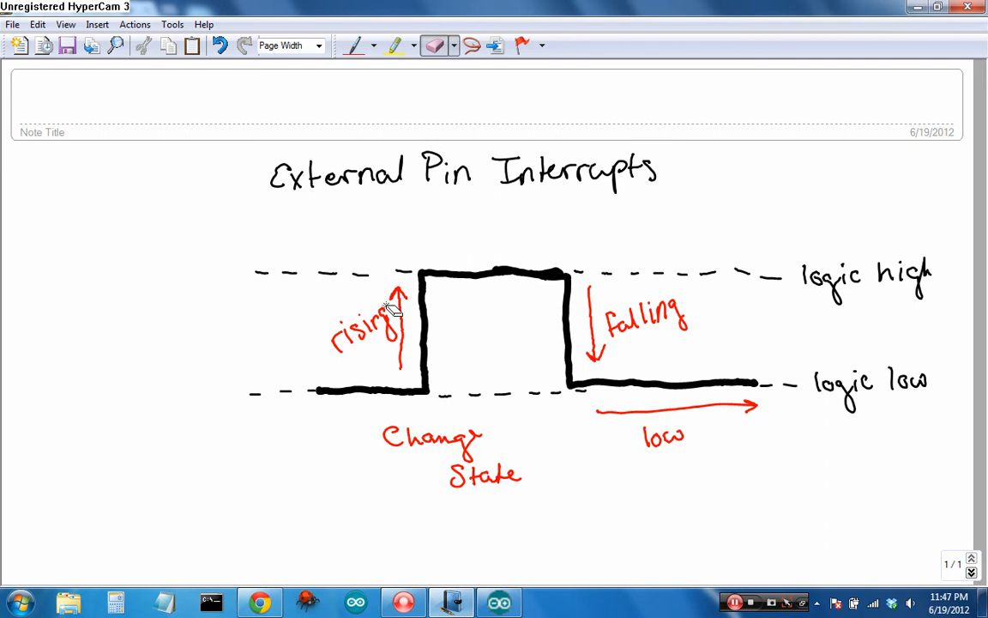
mouse_move(426, 298)
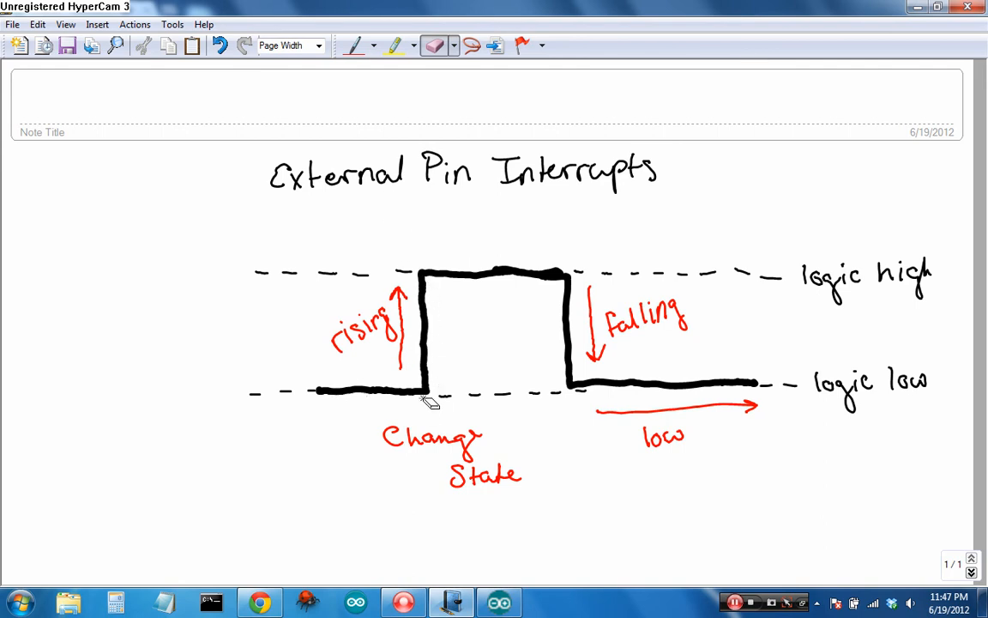
mouse_move(431, 283)
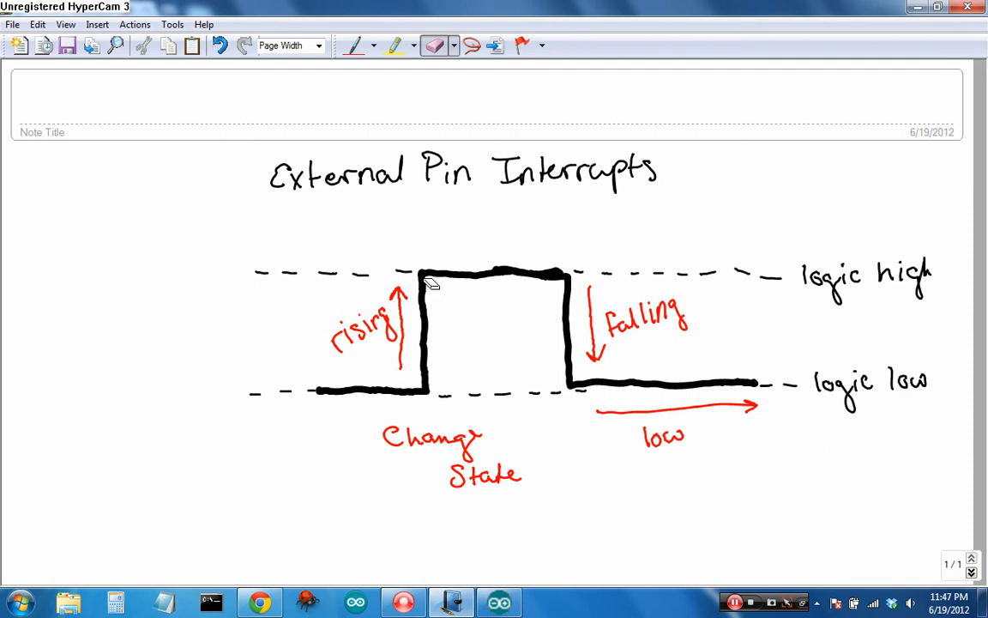
mouse_move(435, 353)
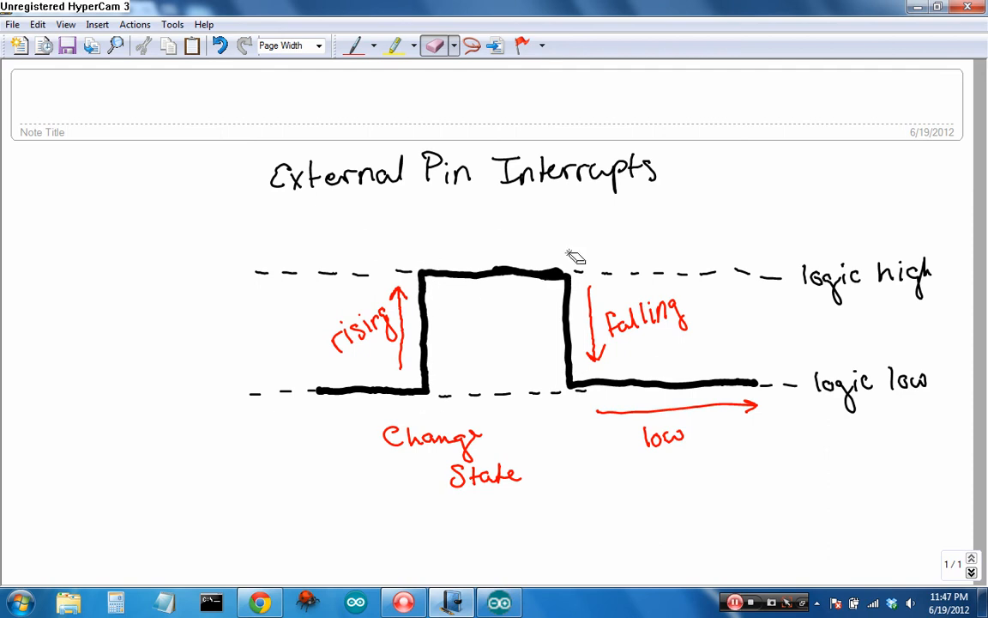
mouse_move(573, 247)
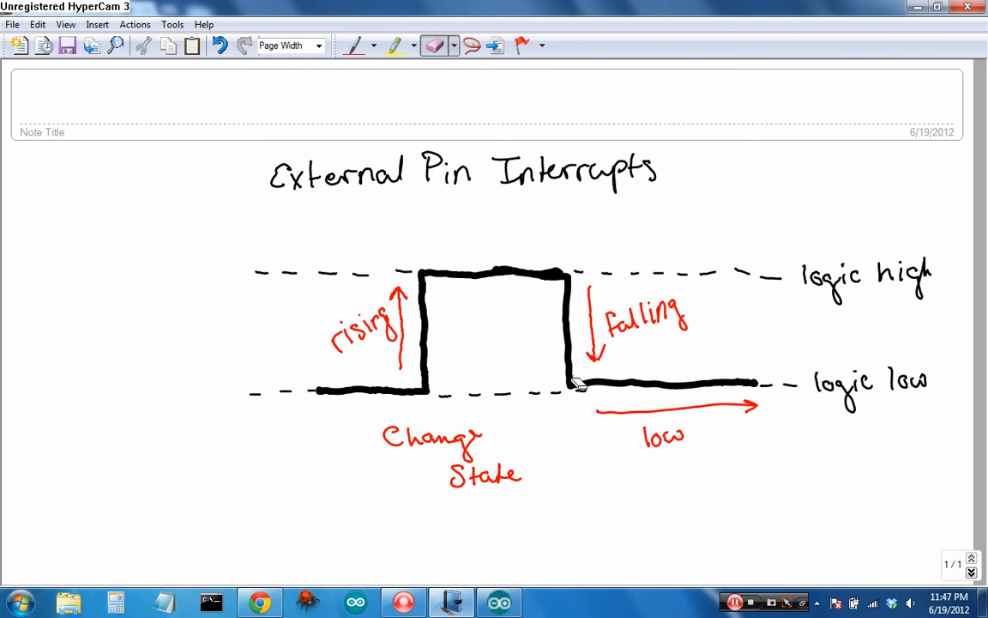
mouse_move(724, 398)
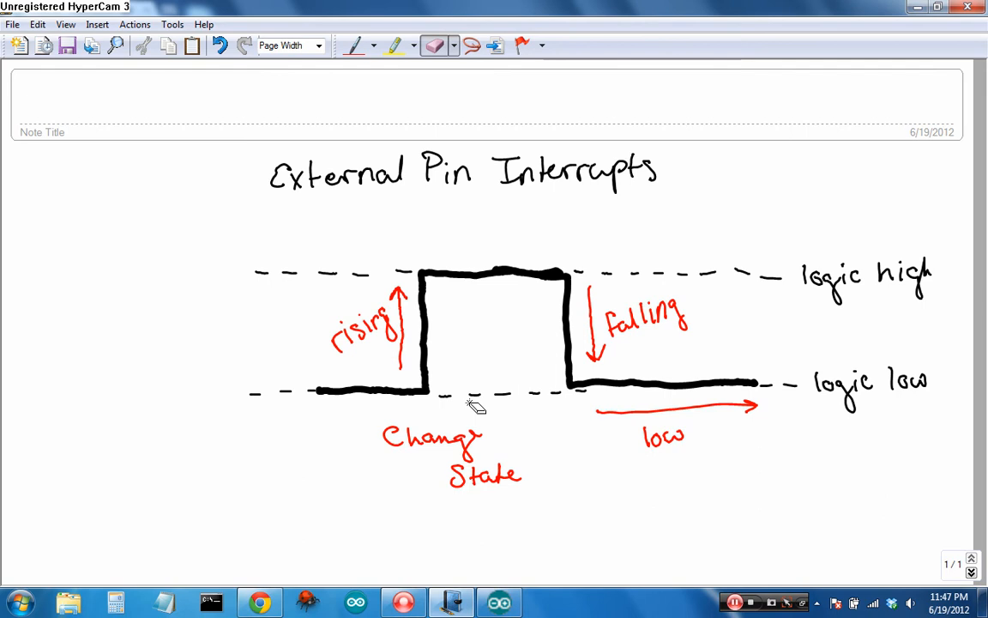
mouse_move(487, 551)
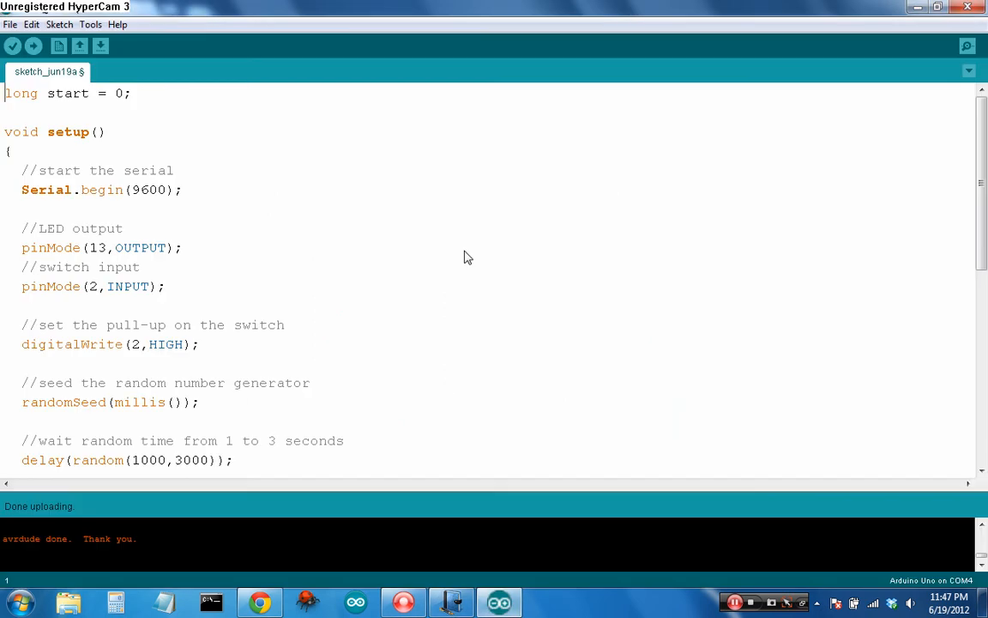
Review the reaction-timer sketch attaching react to interrupt 0 on FALLING, then return to the reference
left_click(8, 111)
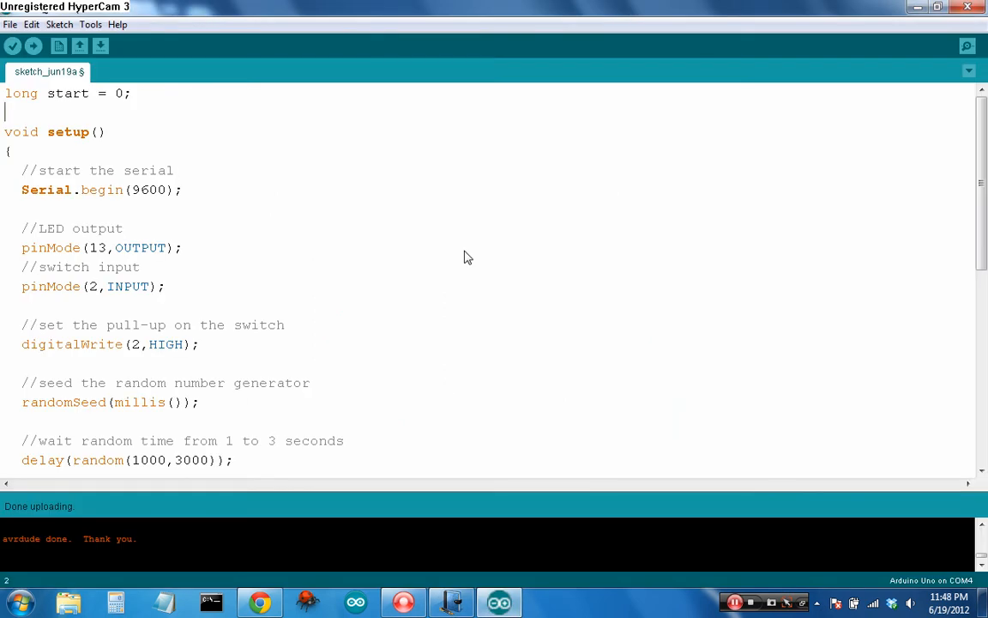
scroll("down", 3)
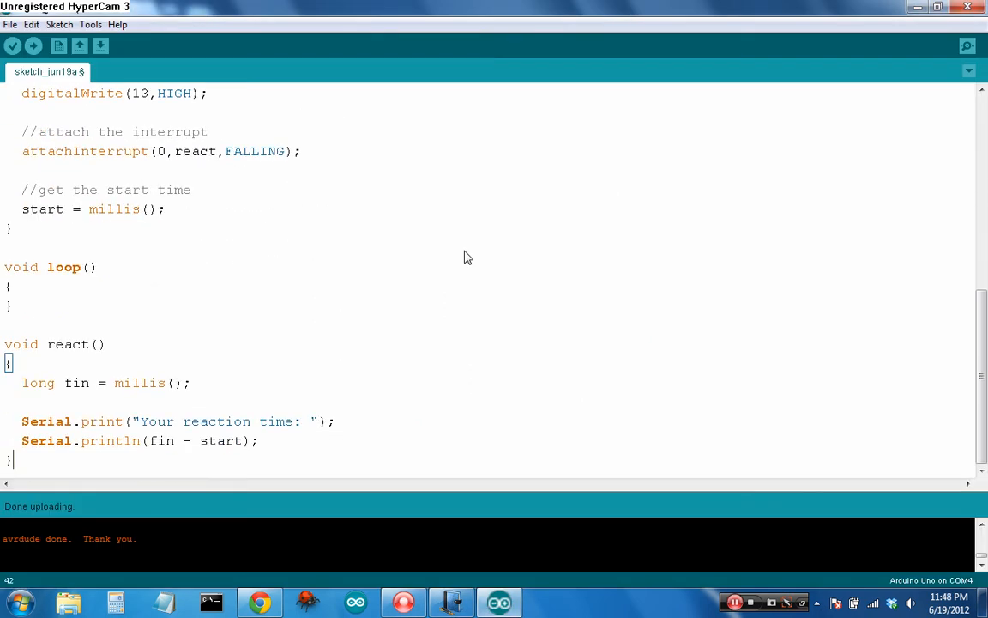
scroll("up", 3)
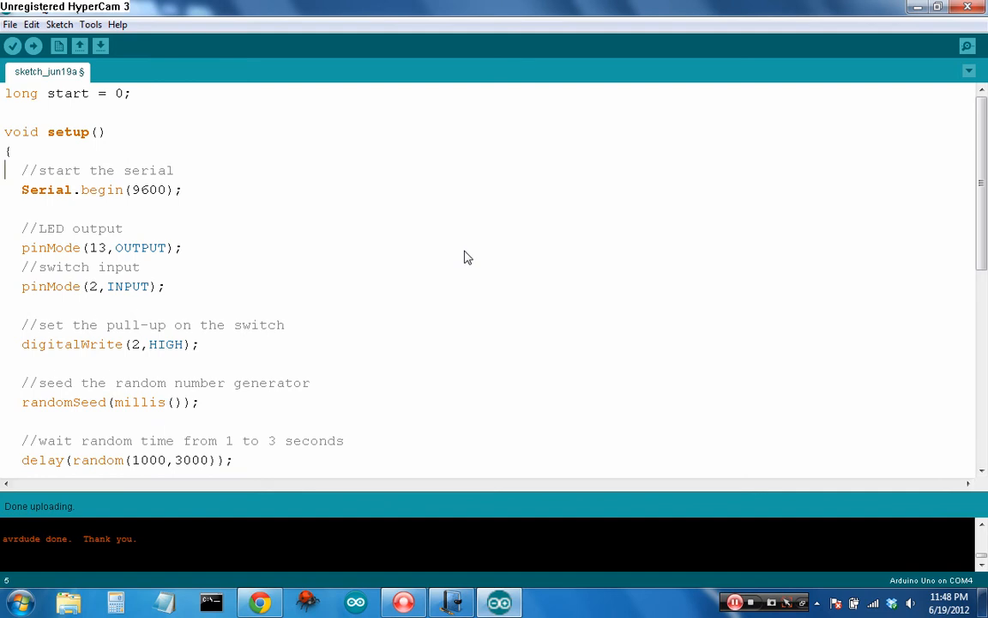
left_click(259, 600)
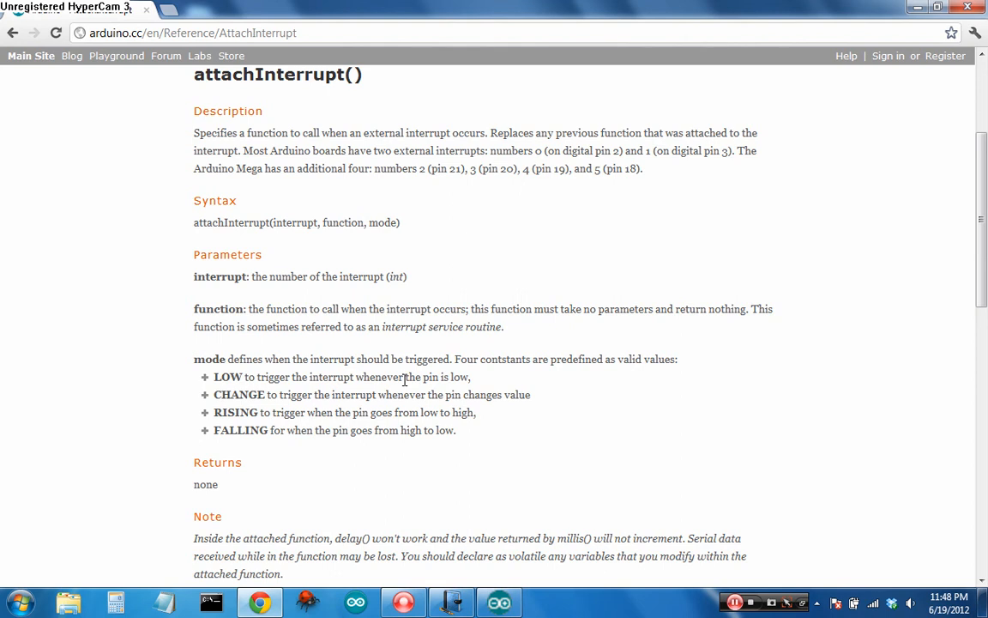
mouse_move(496, 188)
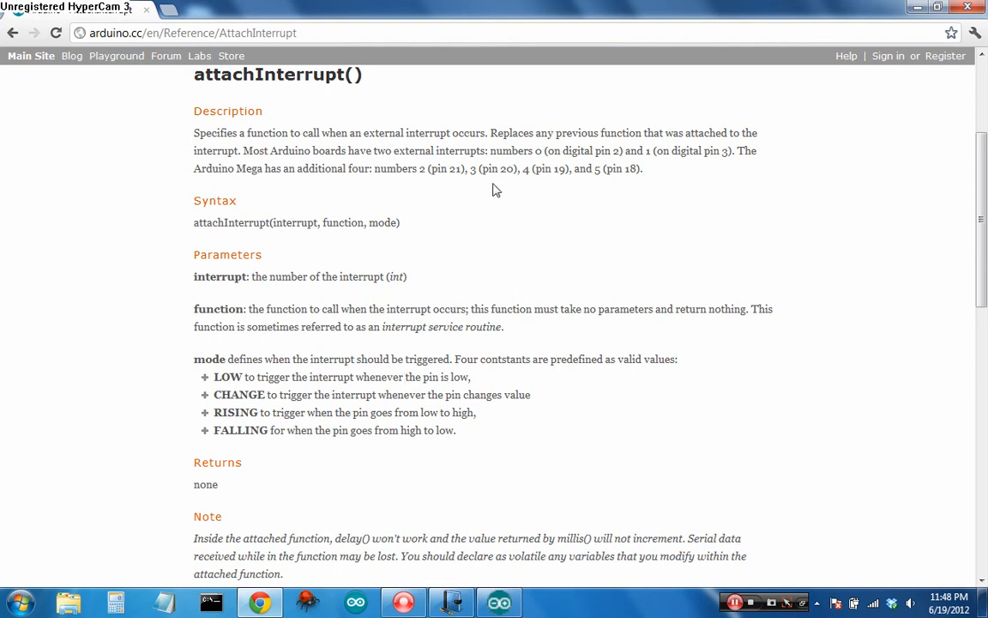
mouse_move(563, 199)
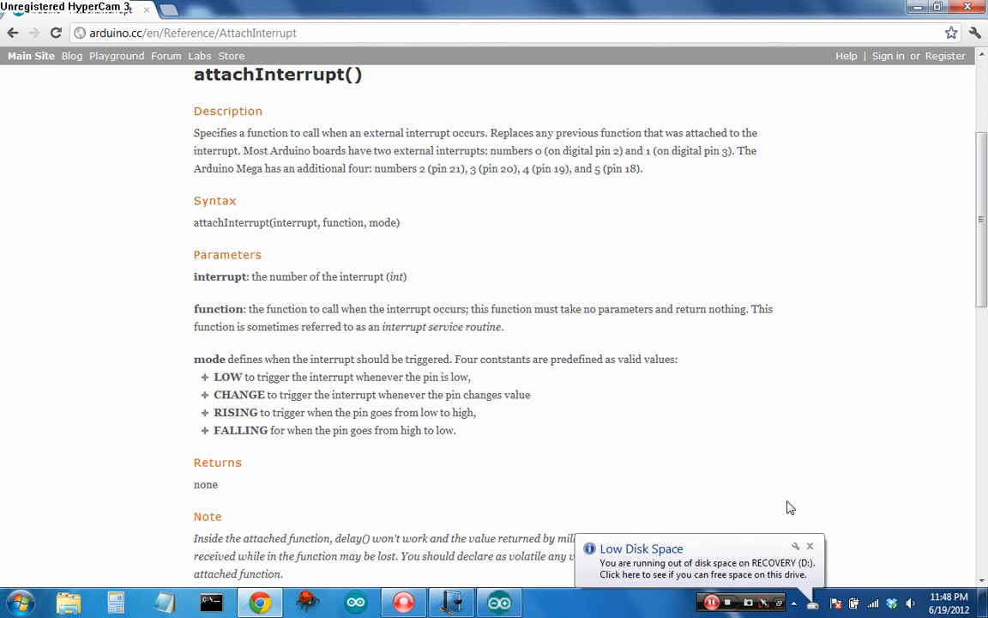
Read the attachInterrupt() Description listing which board pins map to each interrupt number
left_click(810, 546)
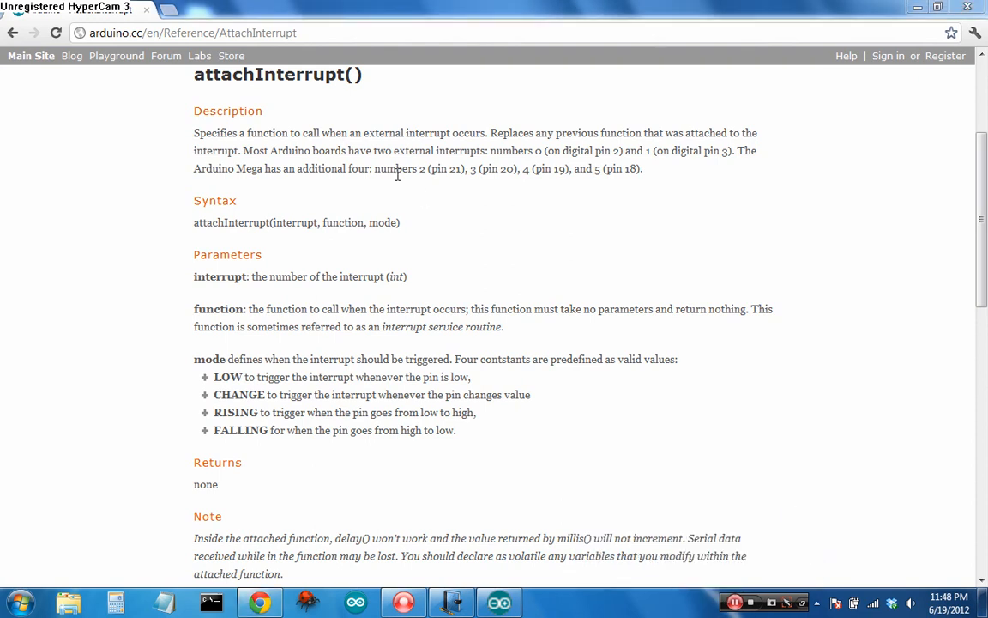
mouse_move(490, 165)
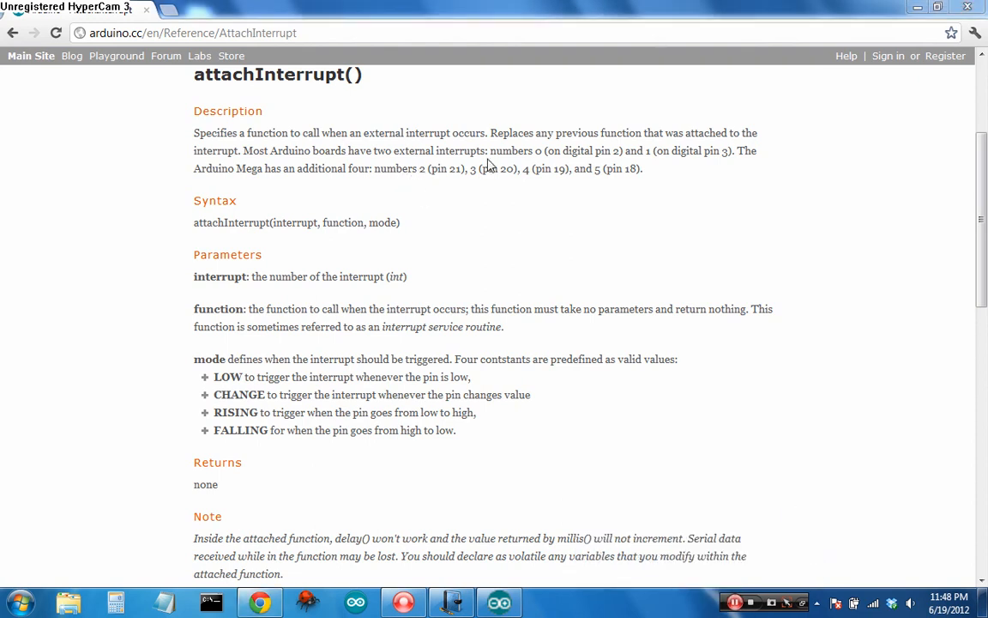
mouse_move(426, 170)
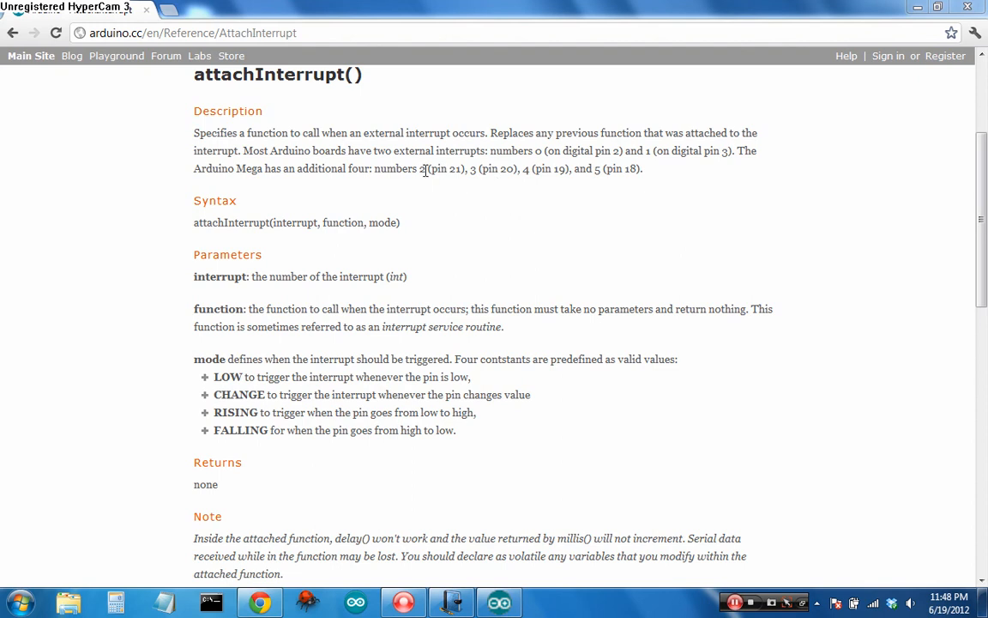
mouse_move(615, 168)
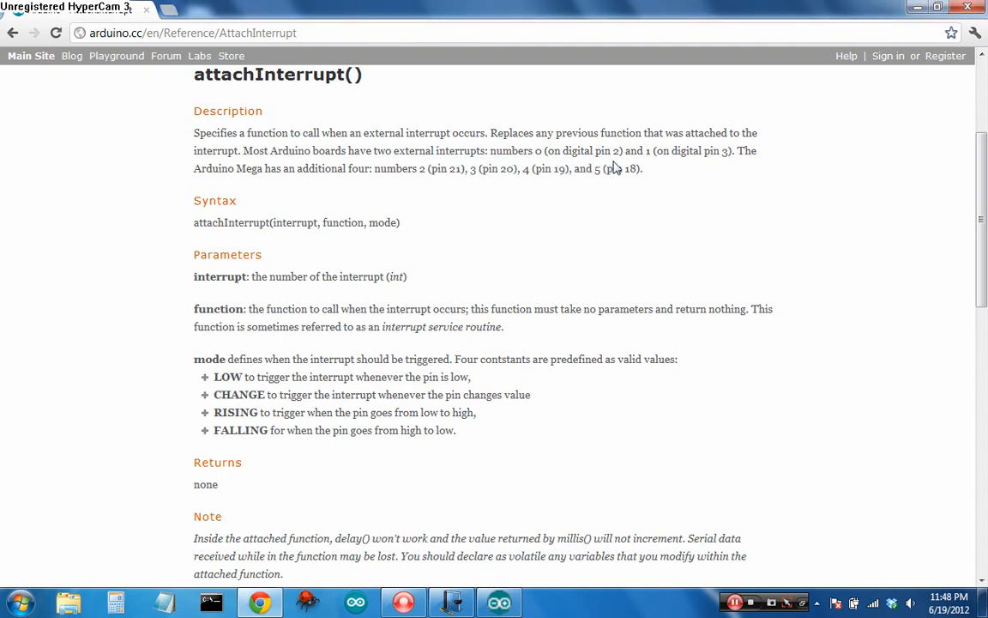
mouse_move(412, 309)
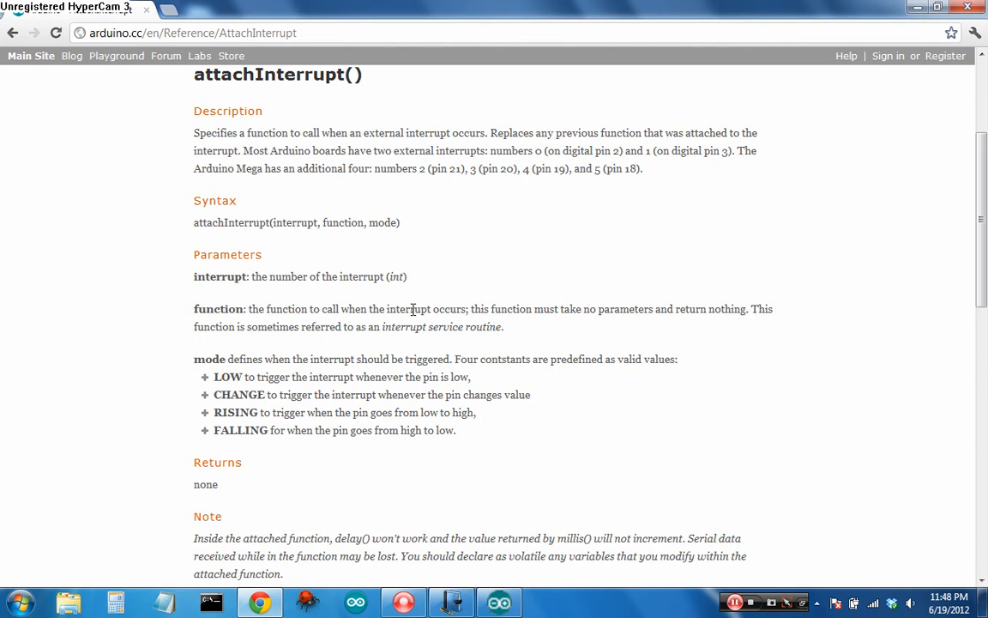
scroll("down", 3)
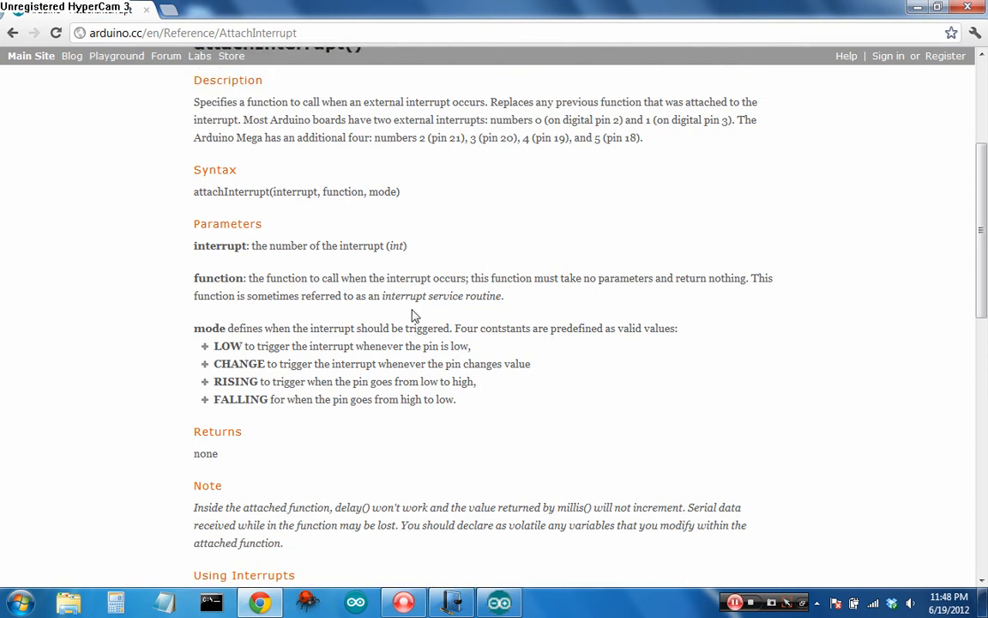
scroll("down", 3)
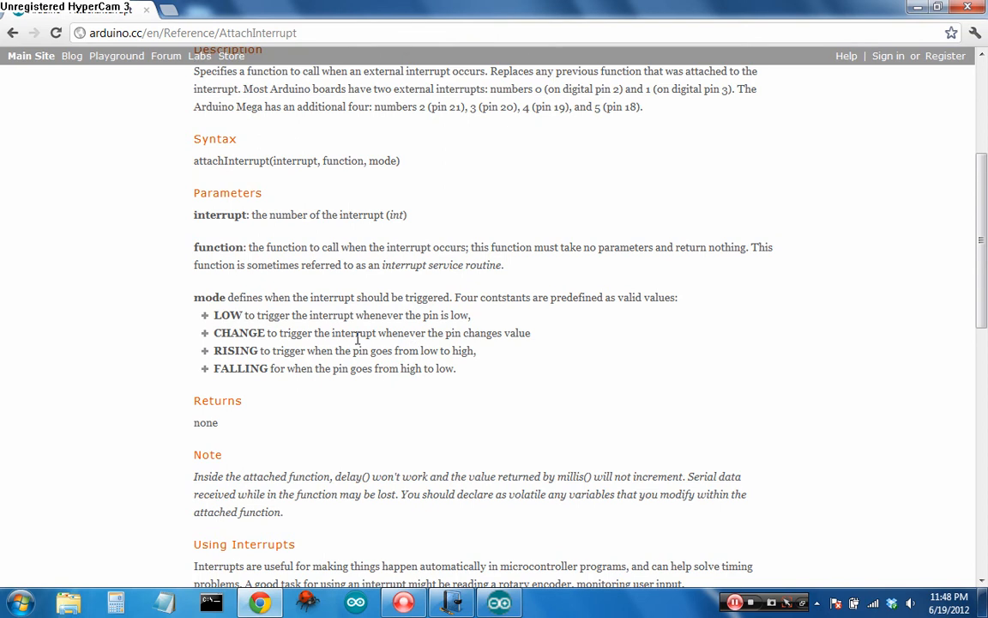
mouse_move(229, 260)
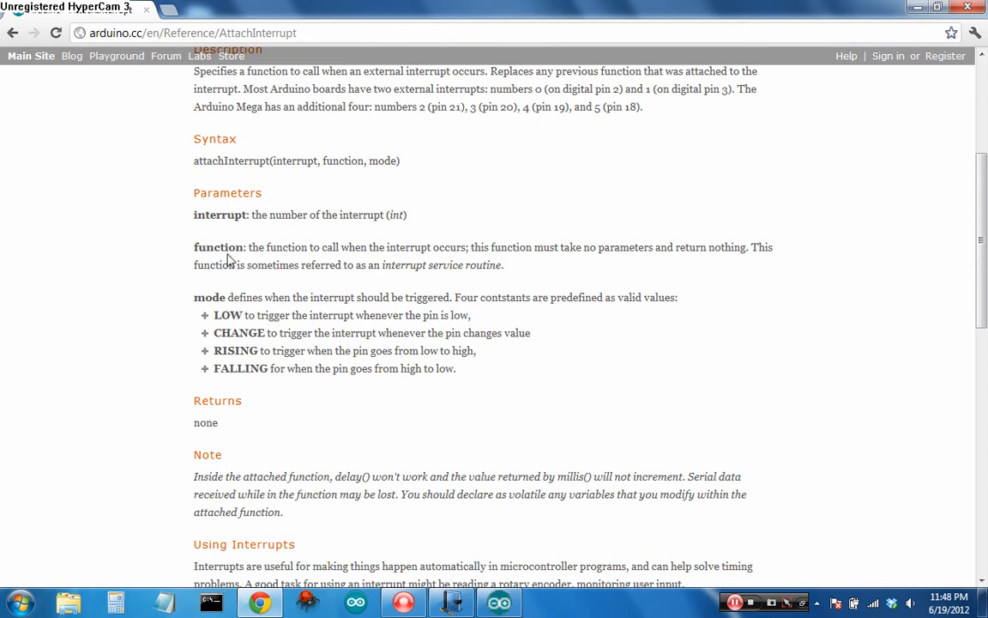
scroll("down", 3)
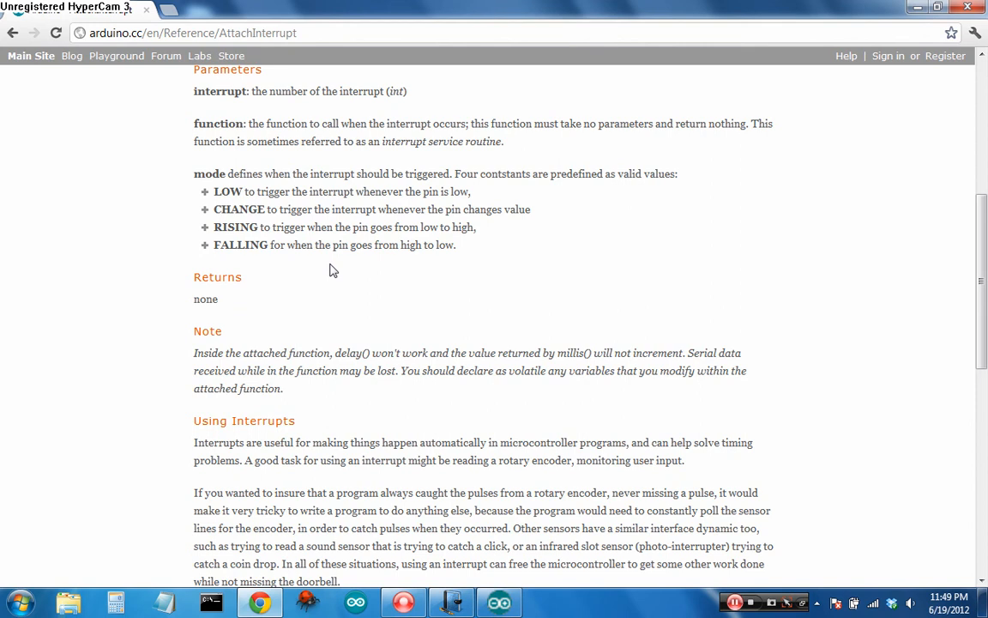
scroll("down", 3)
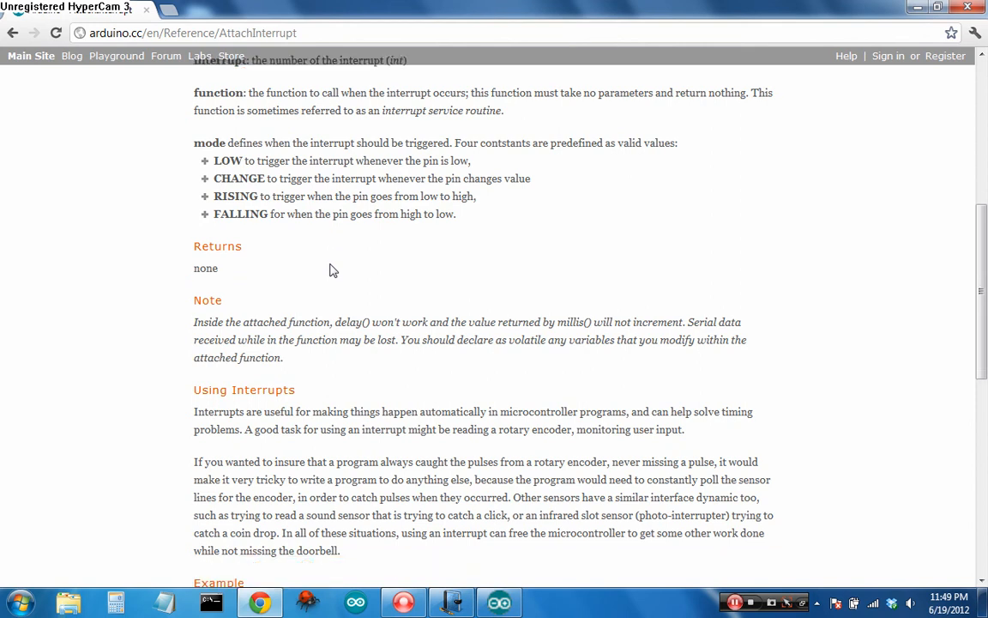
scroll("down", 3)
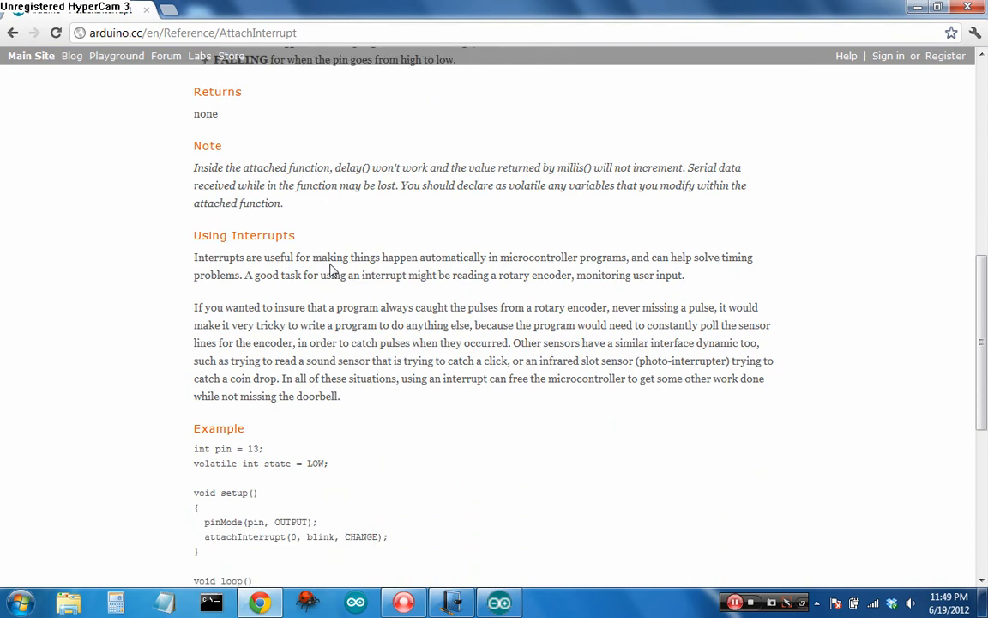
scroll("down", 3)
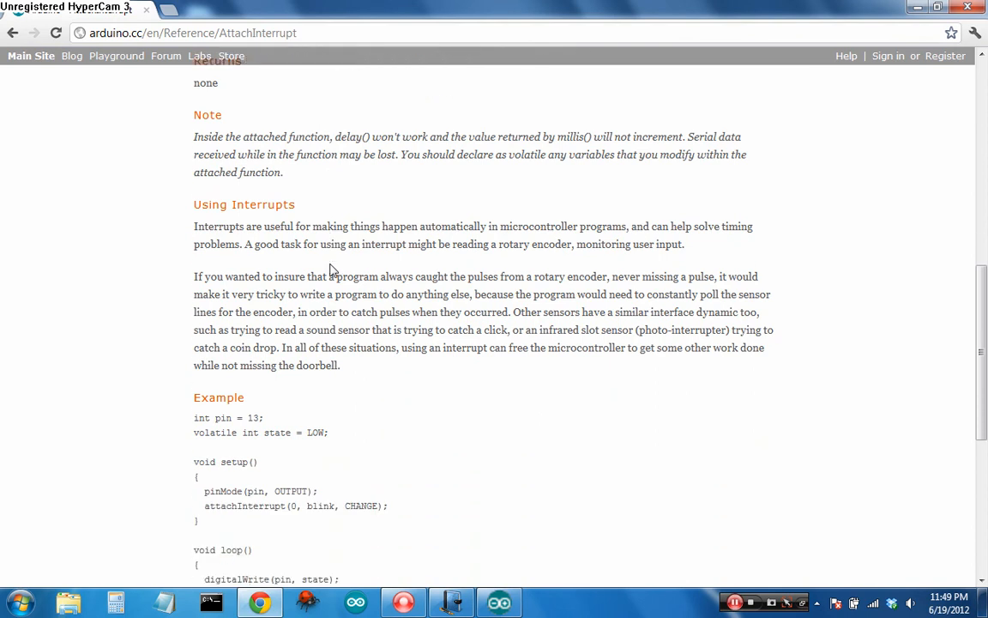
mouse_move(282, 223)
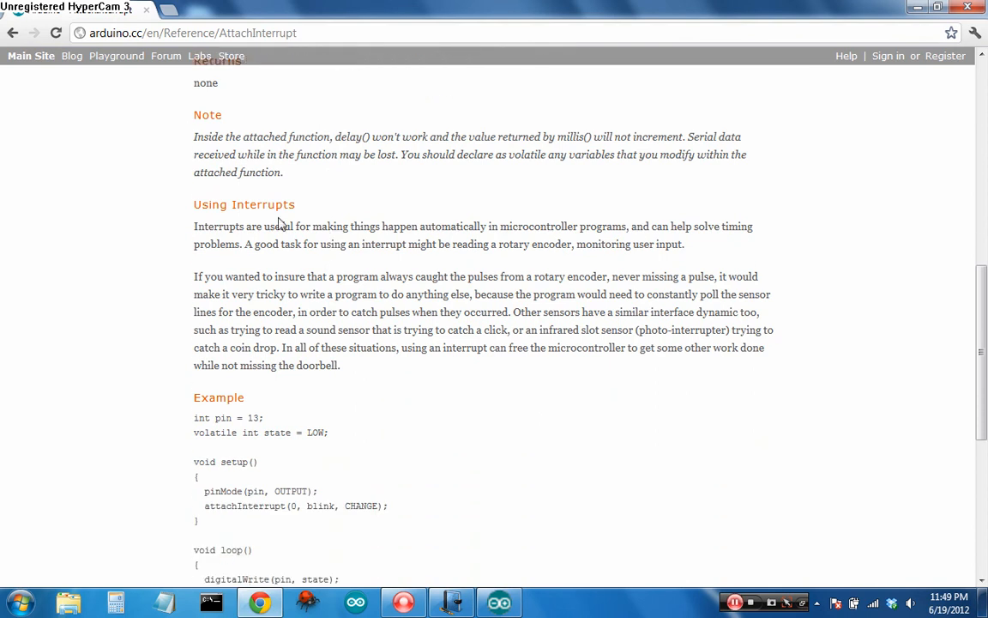
mouse_move(272, 136)
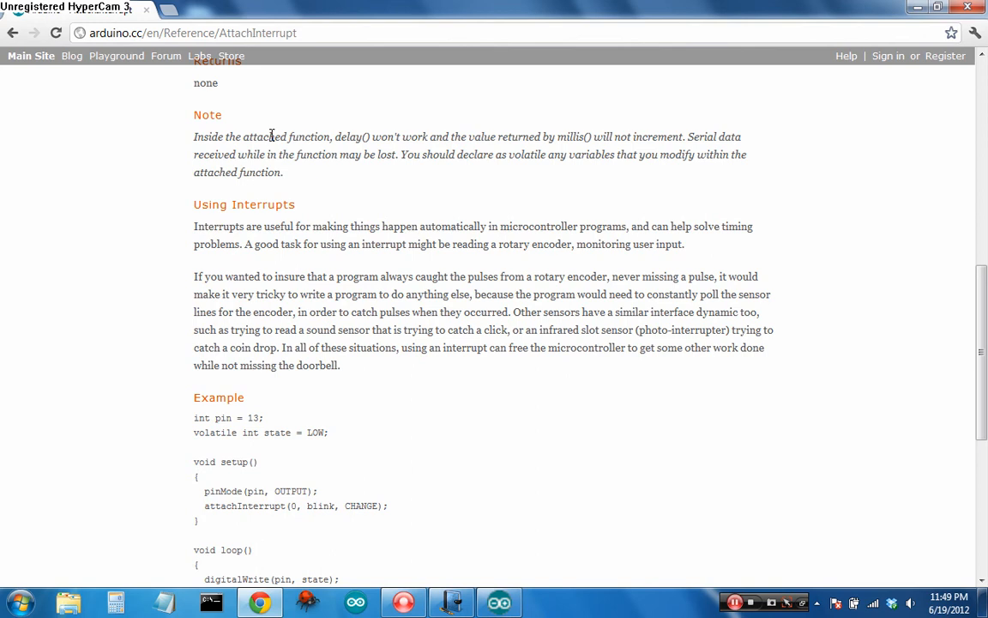
double_click(515, 155)
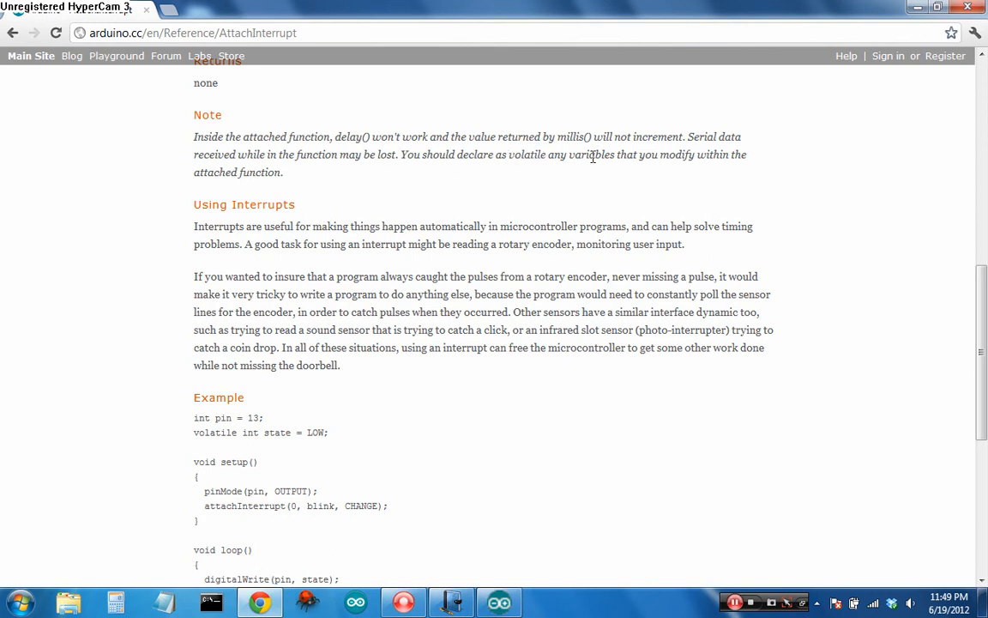
mouse_move(573, 199)
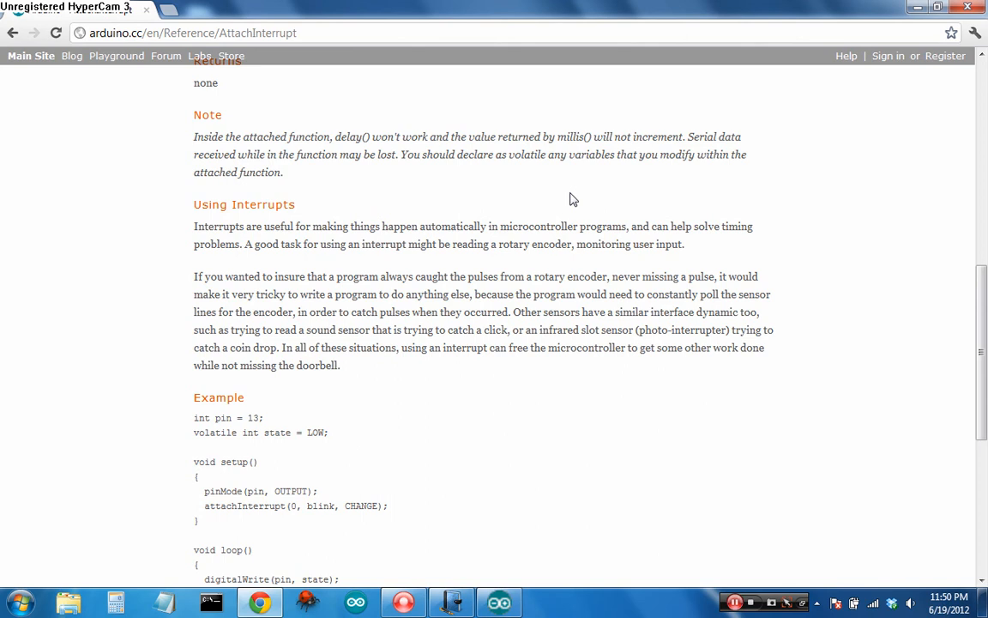
mouse_move(432, 544)
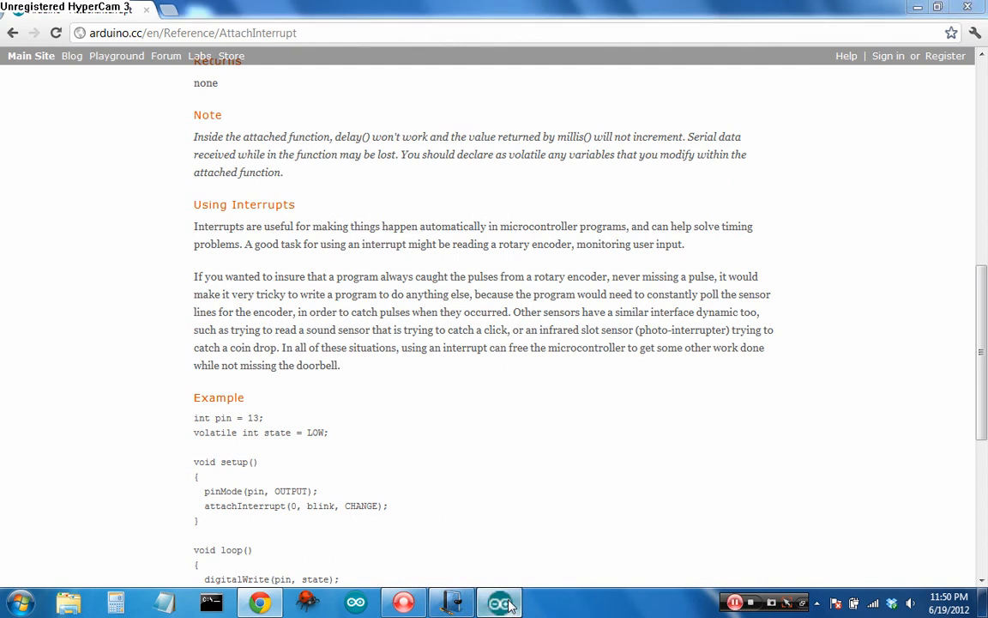
Walk through setup(): the pull-up line, randomSeed and the attachInterrupt call
left_click(501, 600)
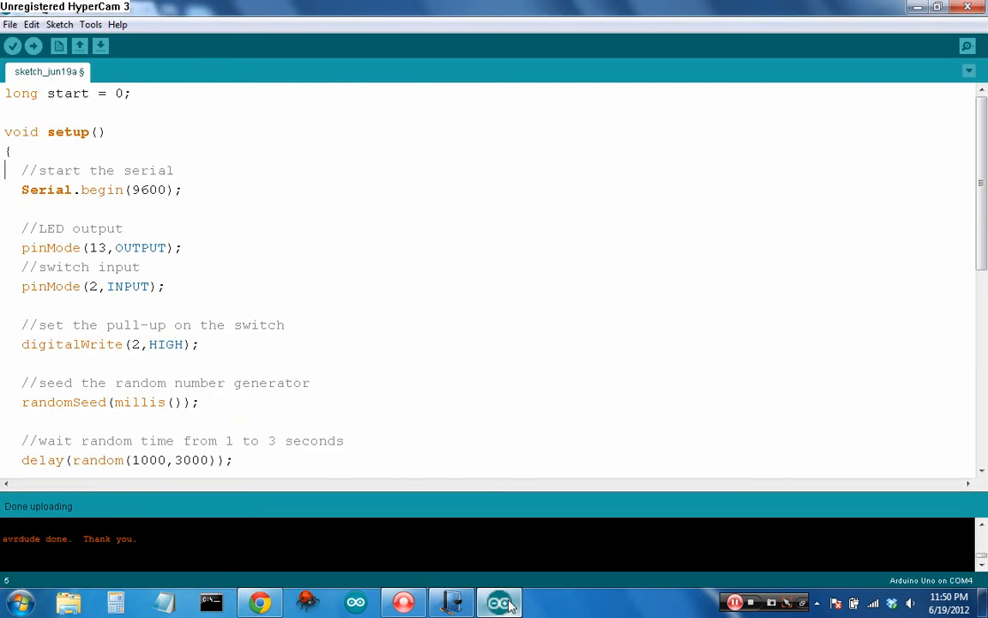
left_click(129, 92)
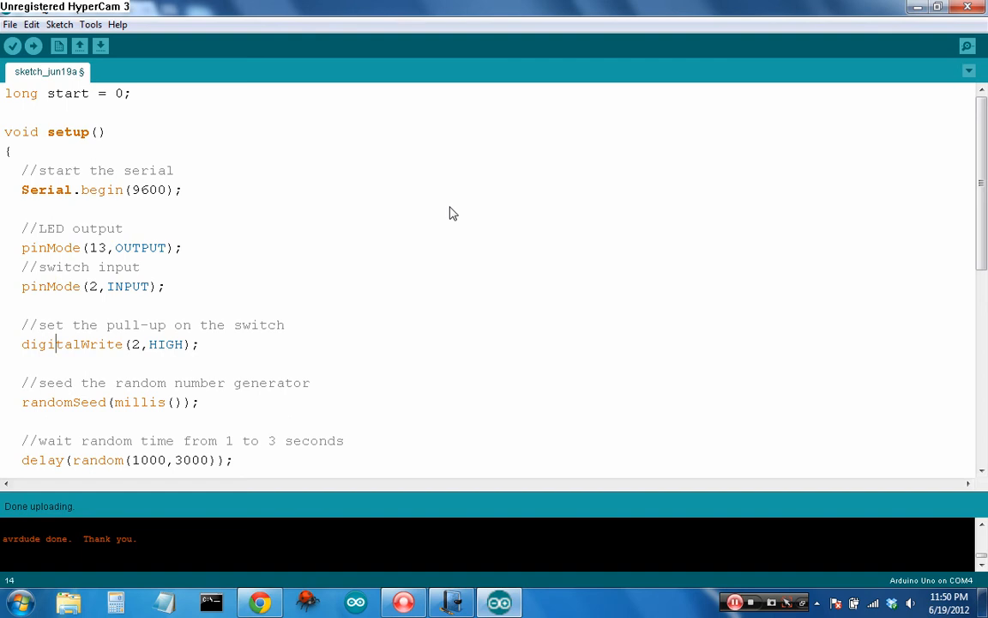
left_click(53, 382)
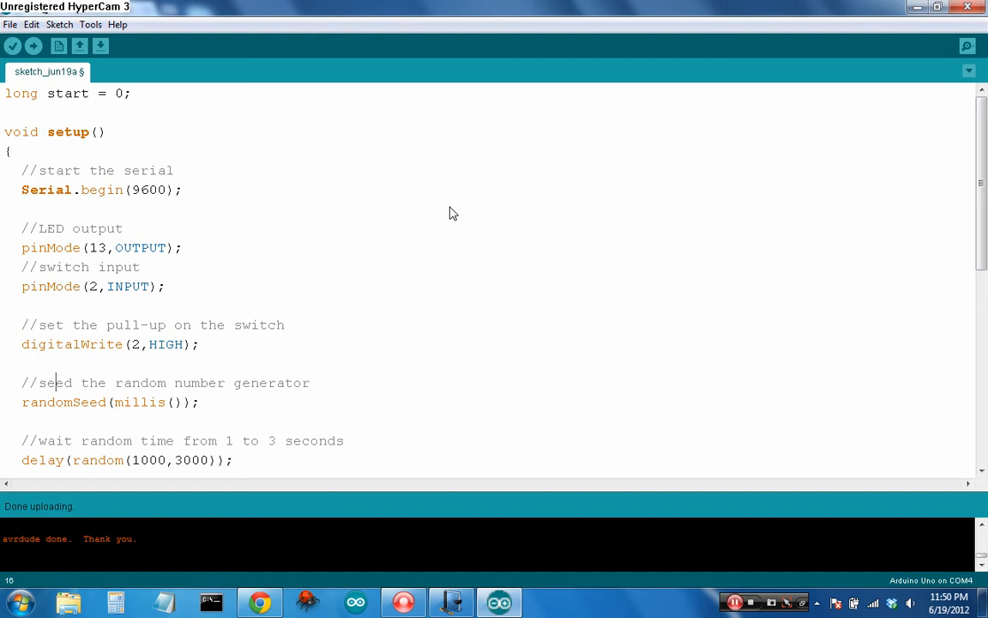
scroll("down", 3)
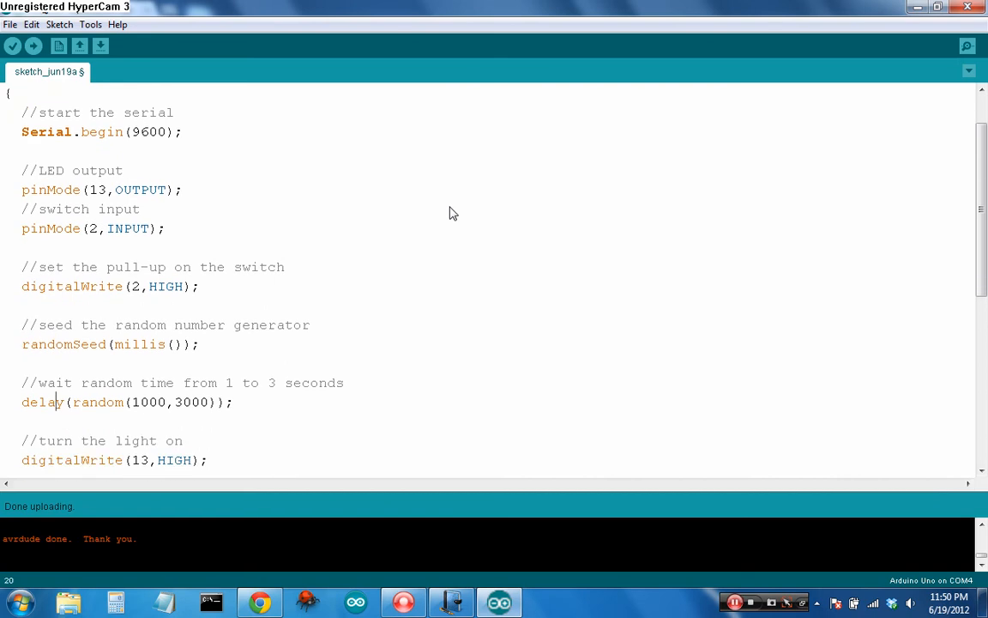
scroll("down", 3)
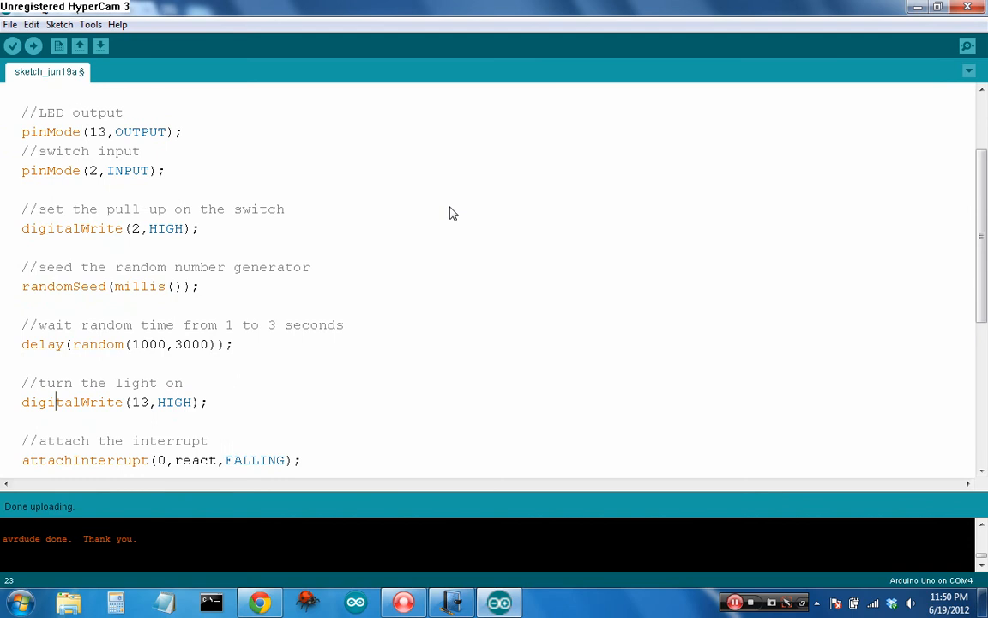
key("Return")
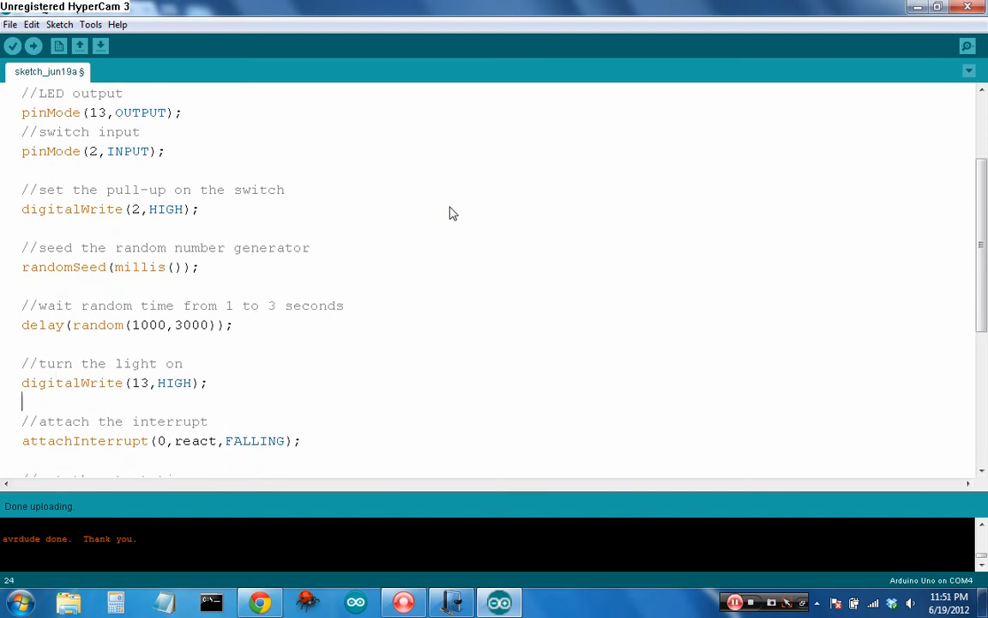
scroll("down", 3)
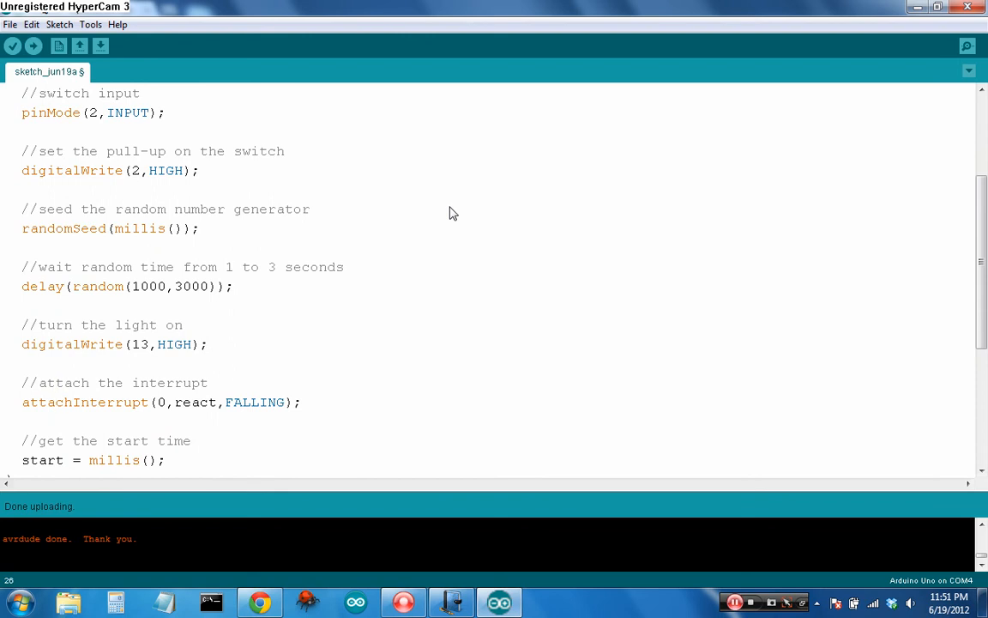
scroll("down", 3)
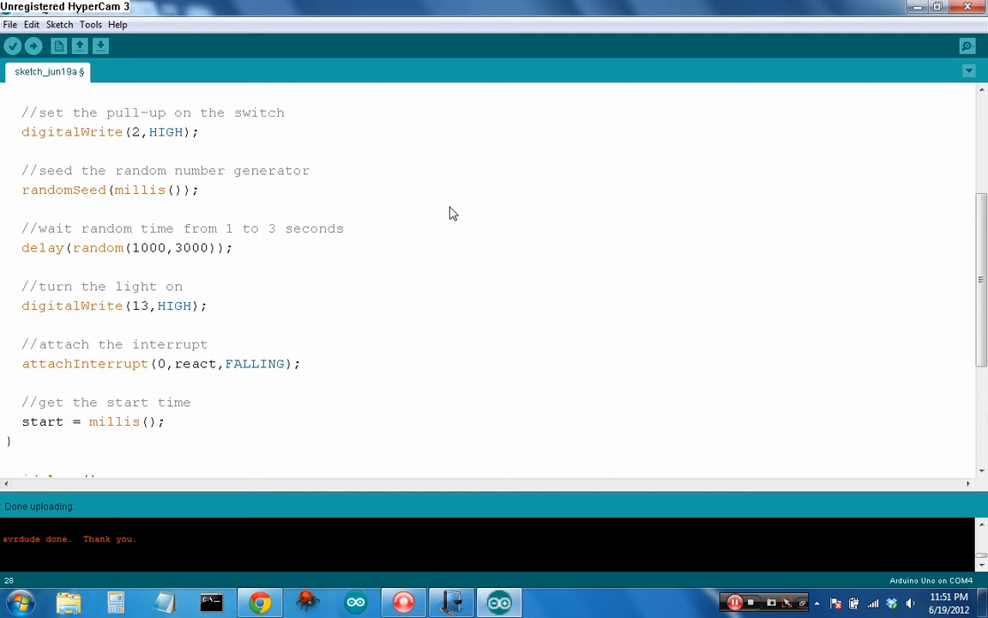
left_click(175, 363)
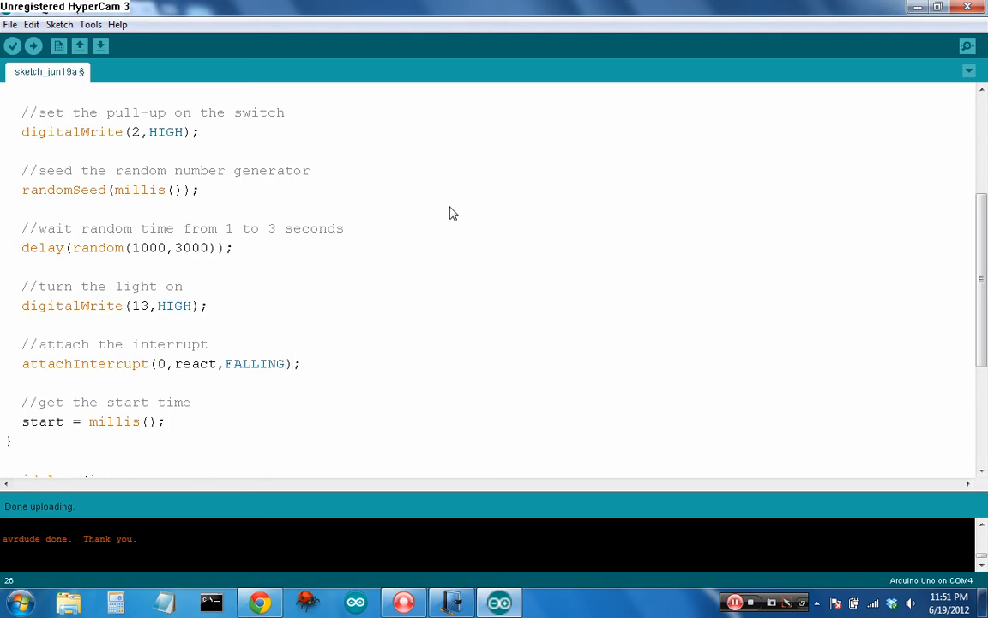
Review the empty loop and the react function that prints the reaction time
scroll("down", 3)
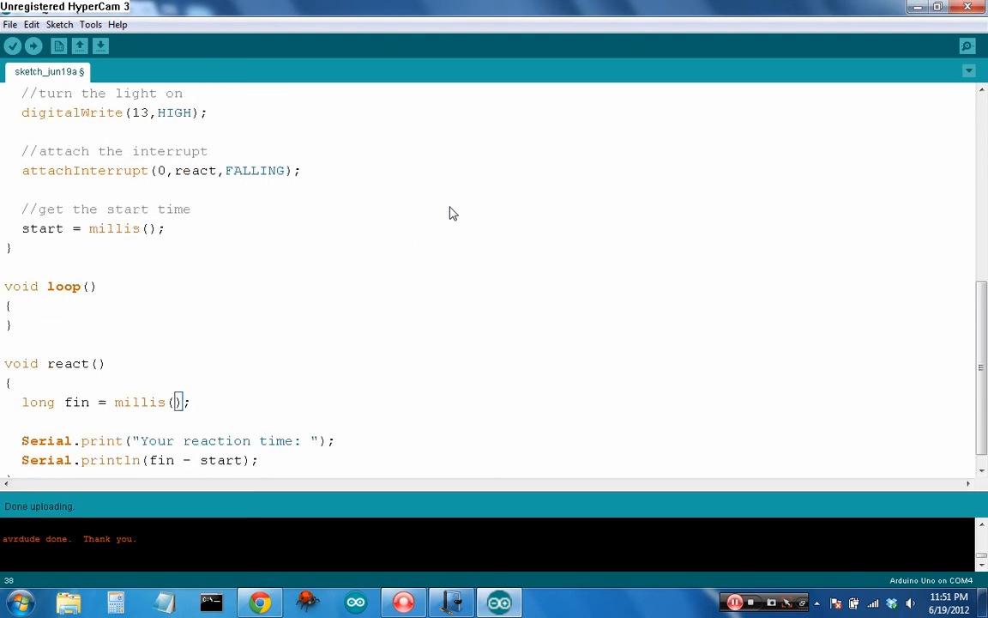
scroll("down", 3)
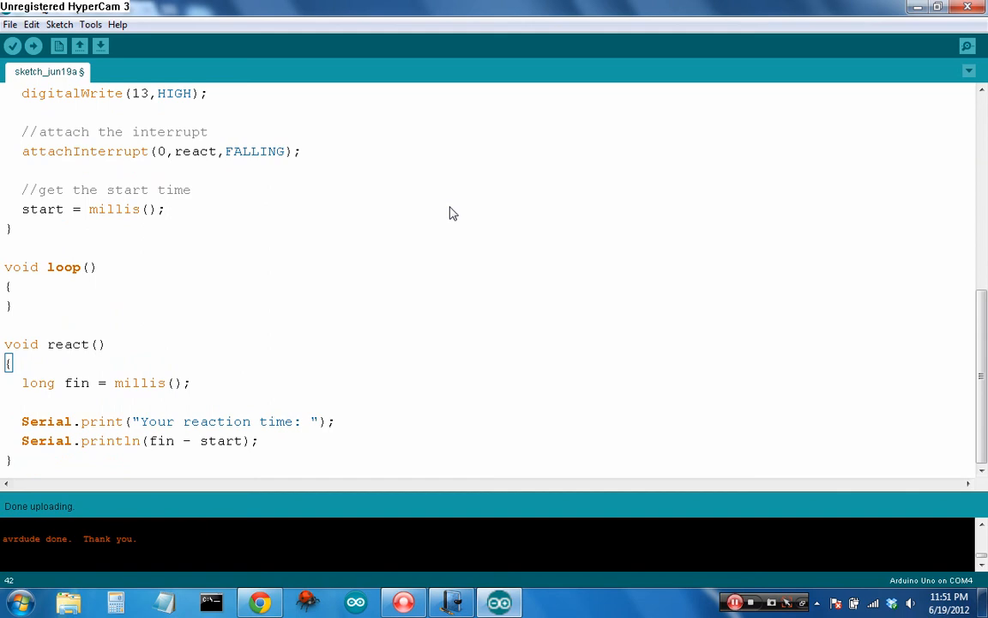
left_click(26, 343)
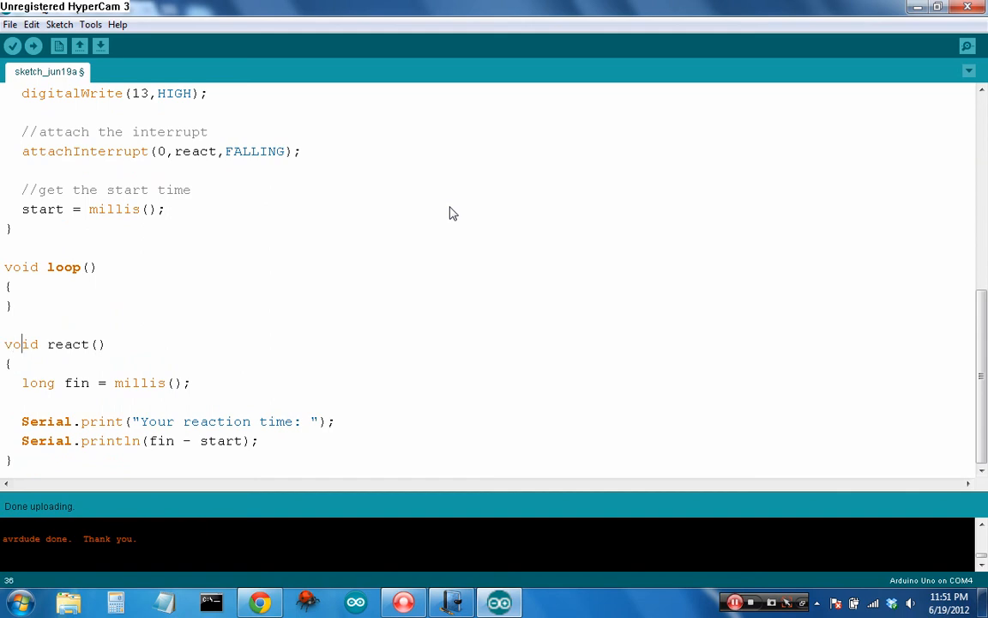
scroll("up", 3)
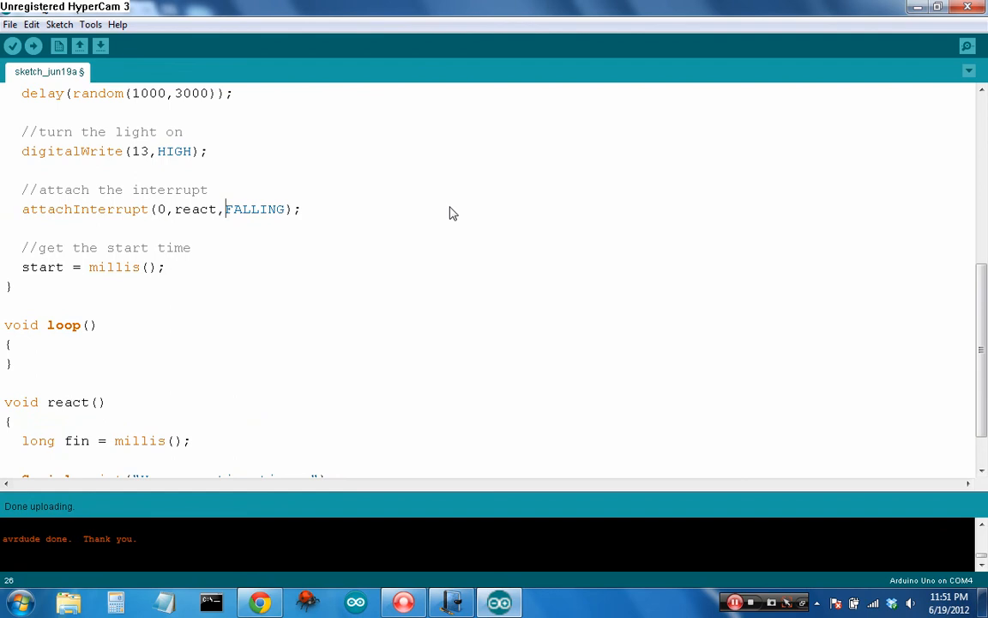
scroll("up", 3)
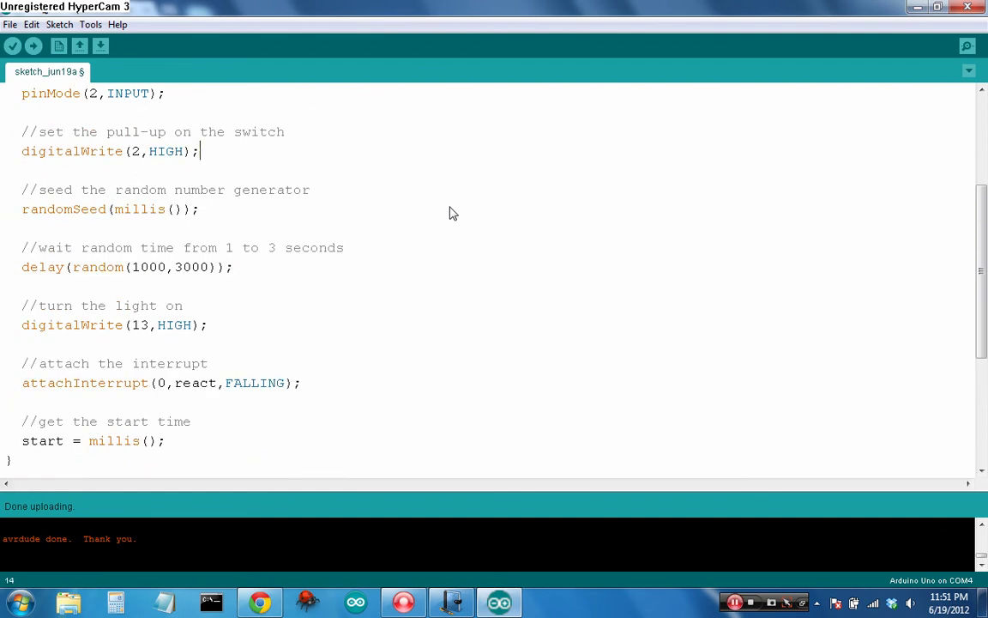
scroll("up", 3)
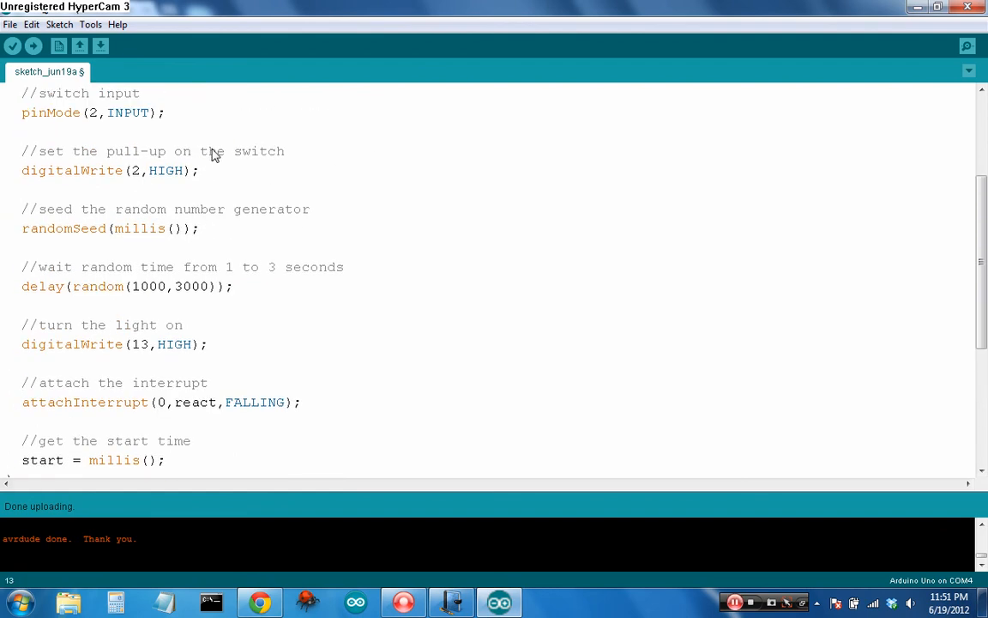
mouse_move(250, 187)
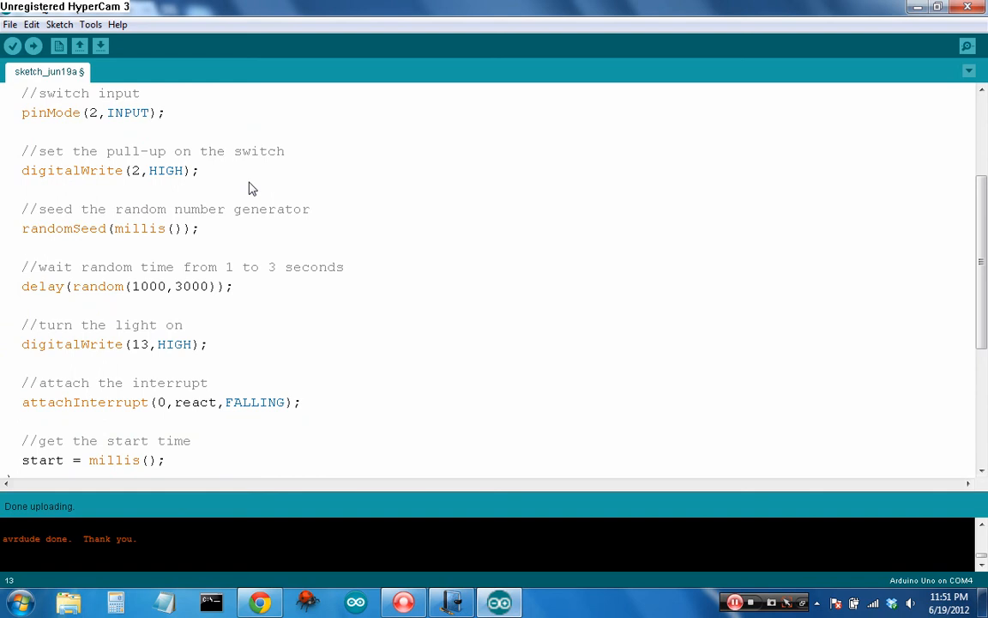
left_click(201, 228)
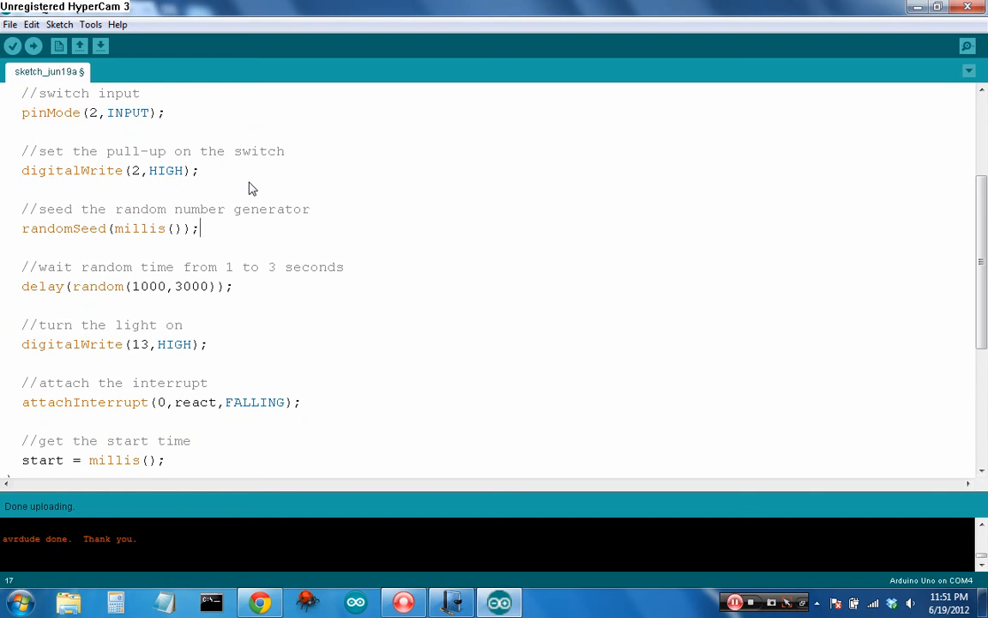
scroll("down", 3)
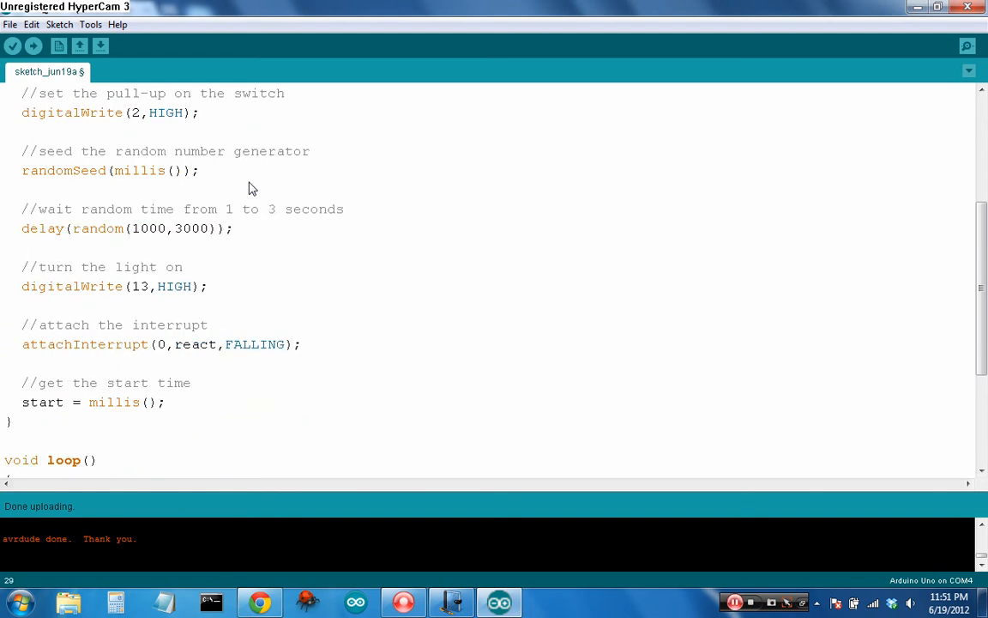
scroll("down", 3)
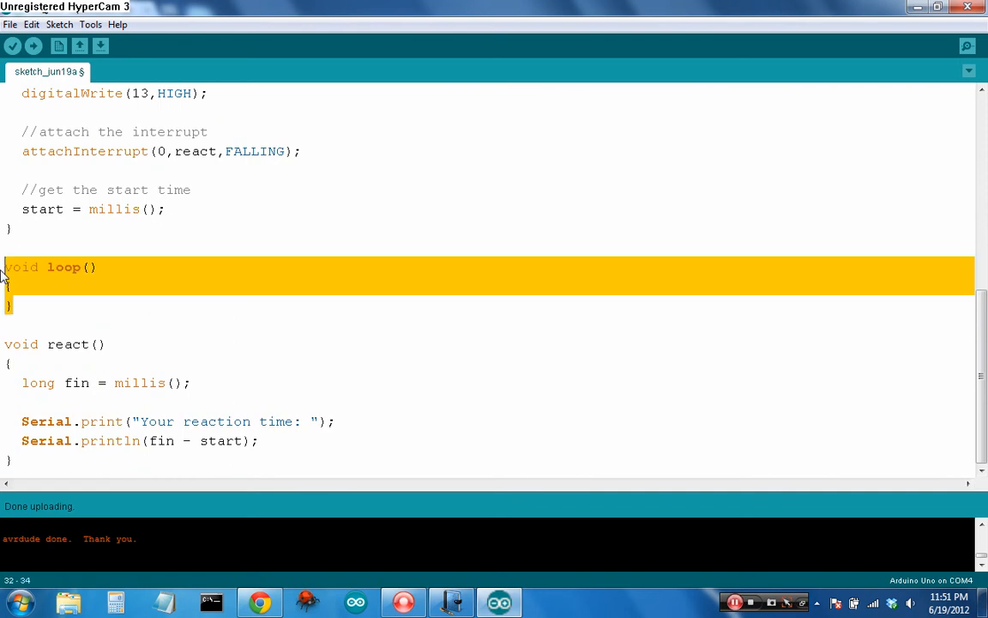
mouse_move(27, 306)
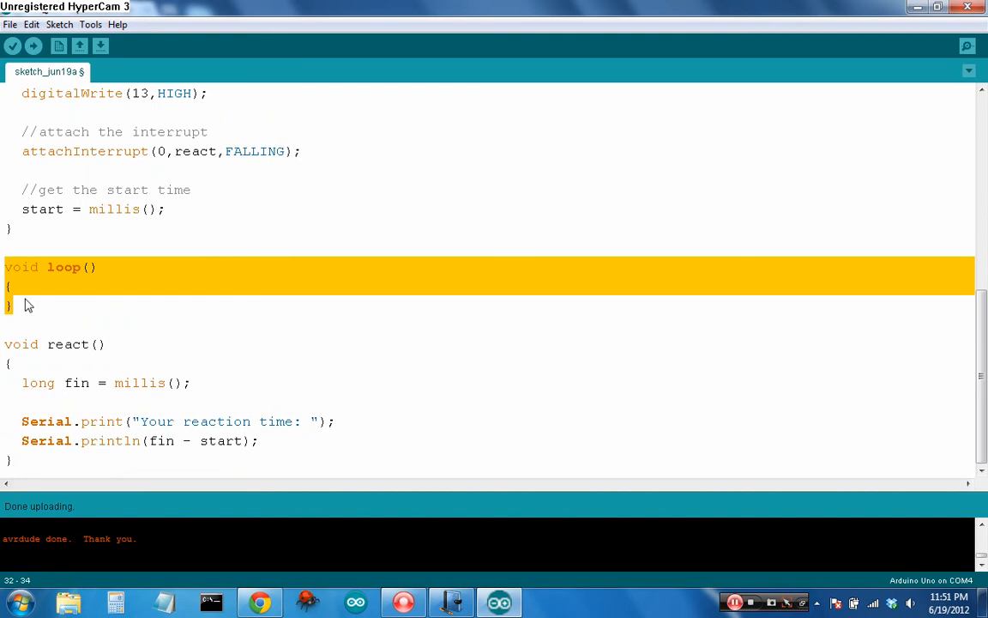
left_click(25, 325)
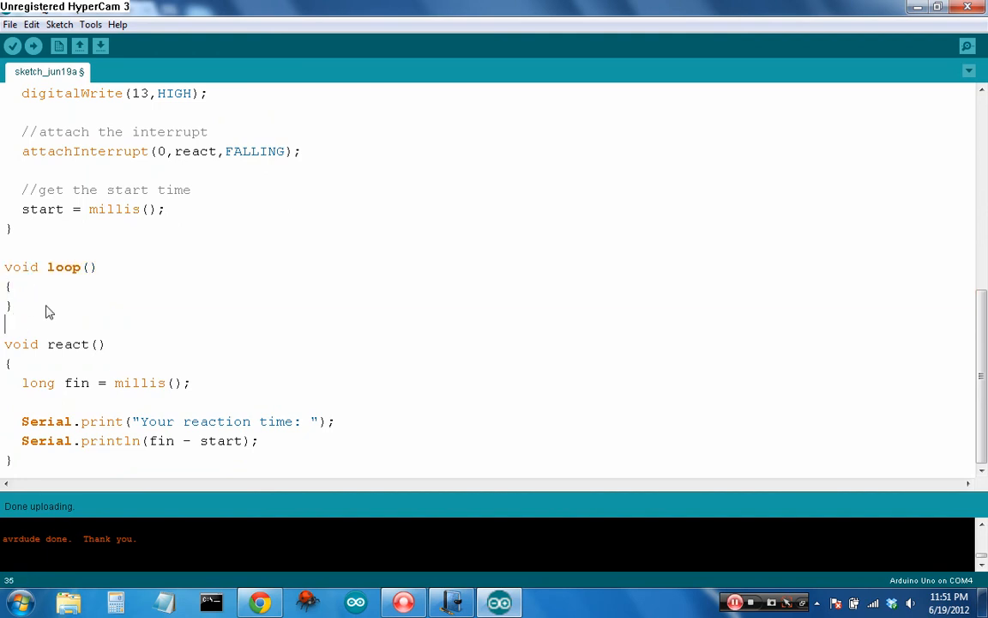
left_click(22, 383)
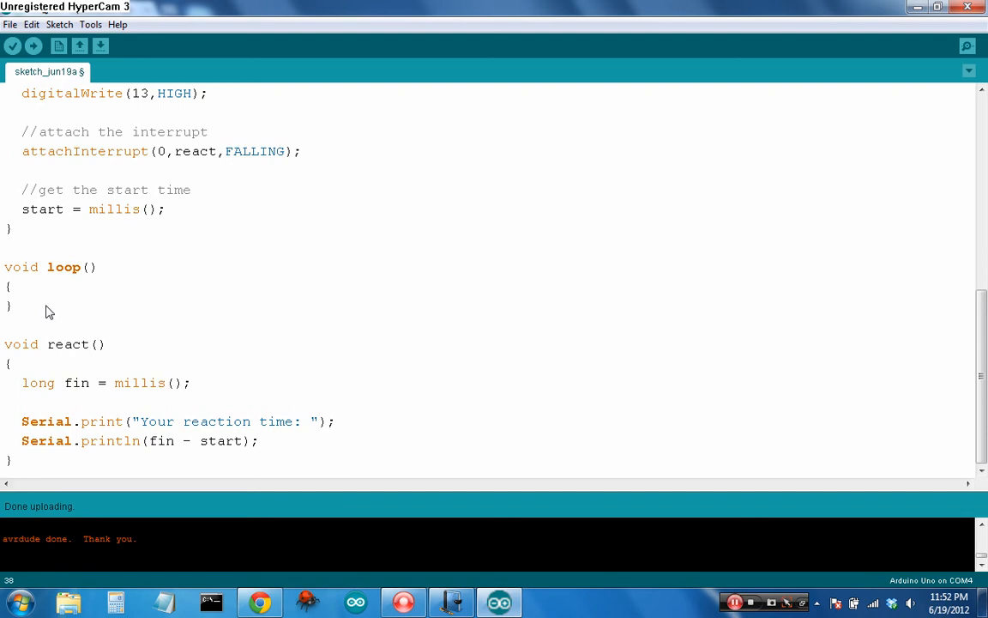
left_click(76, 422)
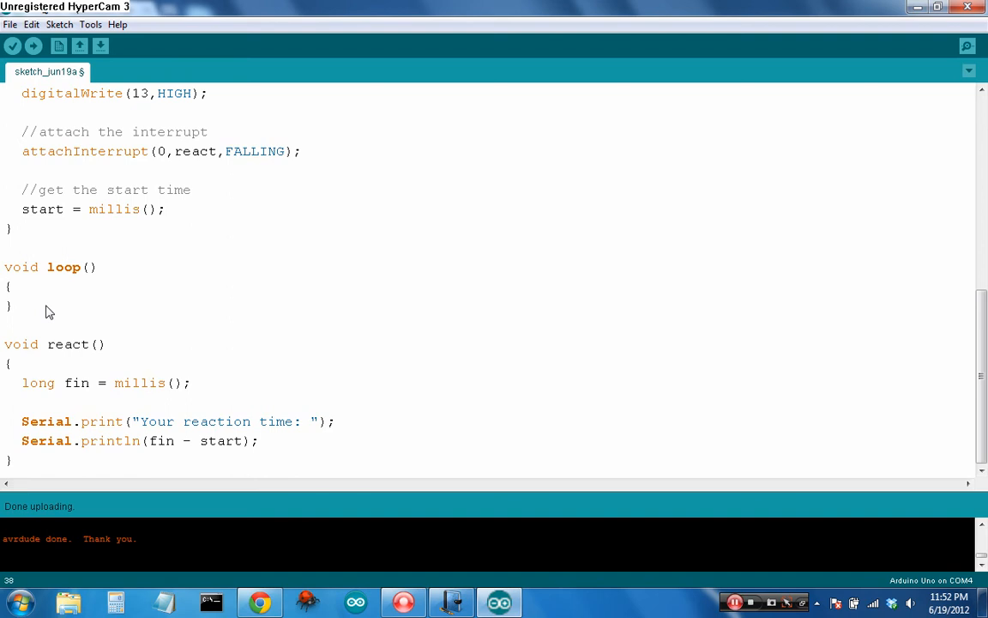
left_click(123, 383)
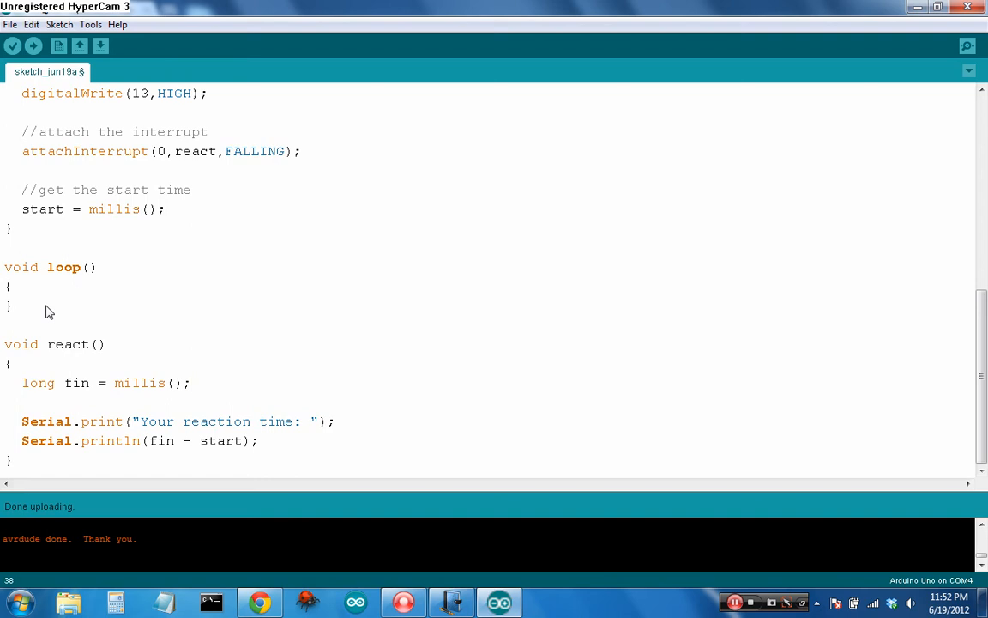
left_click(259, 422)
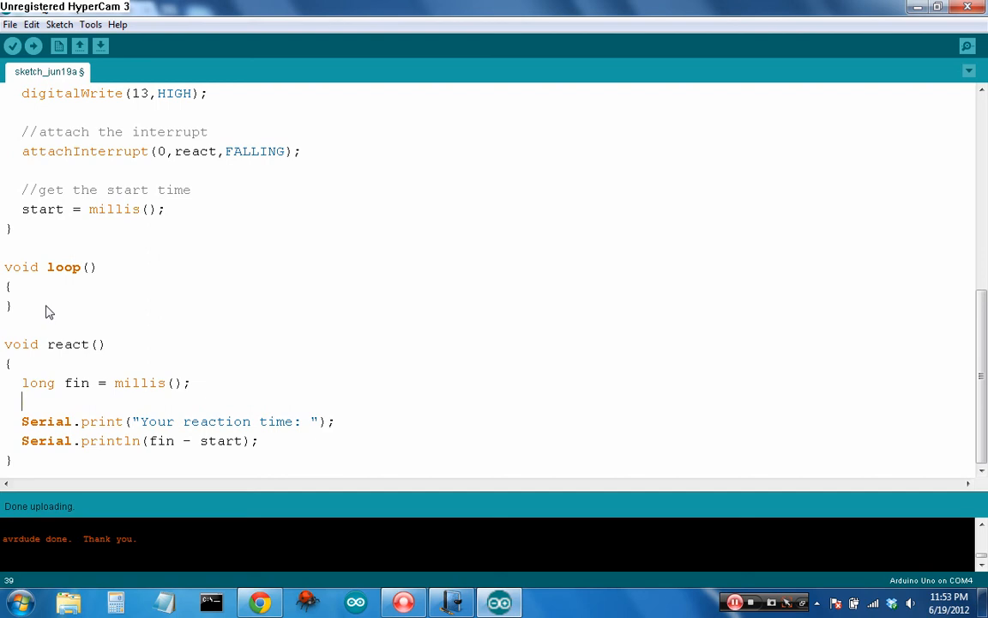
Upload the sketch and read reaction times 334, 255, 374, 374 in the Serial Monitor
left_click(32, 44)
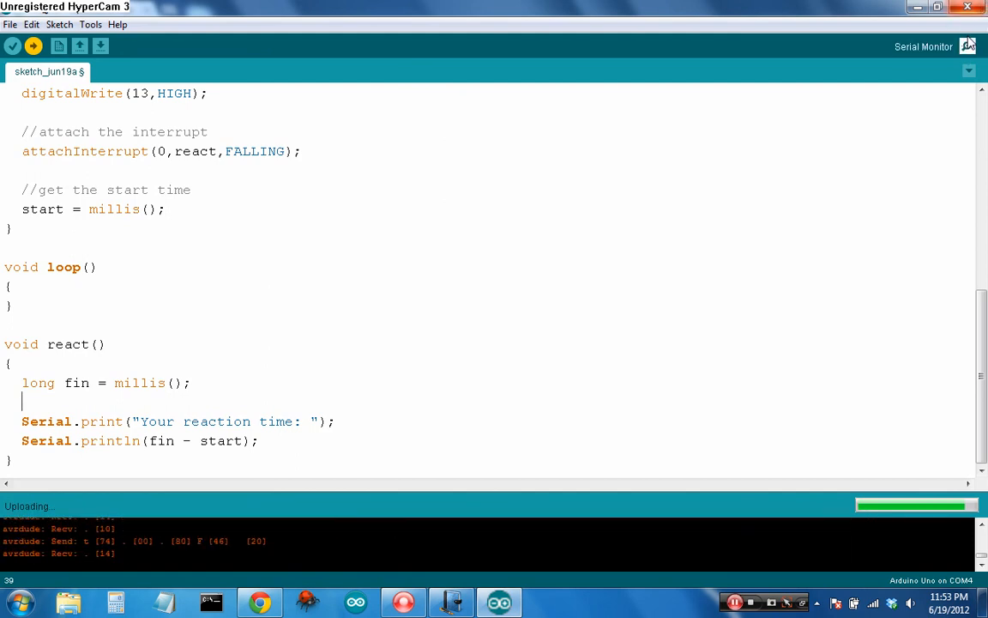
left_click(968, 46)
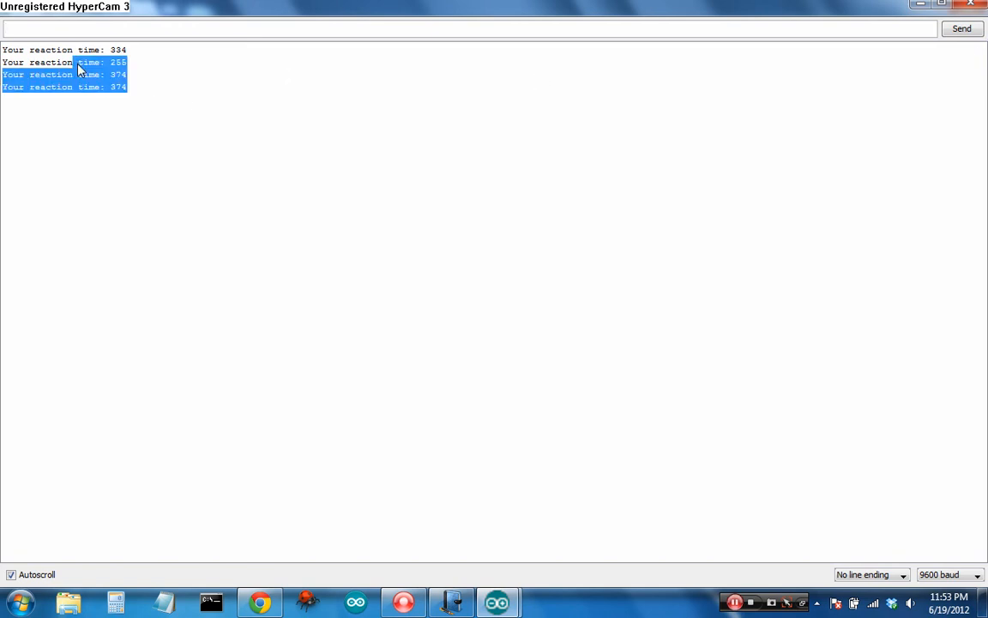
left_click(145, 86)
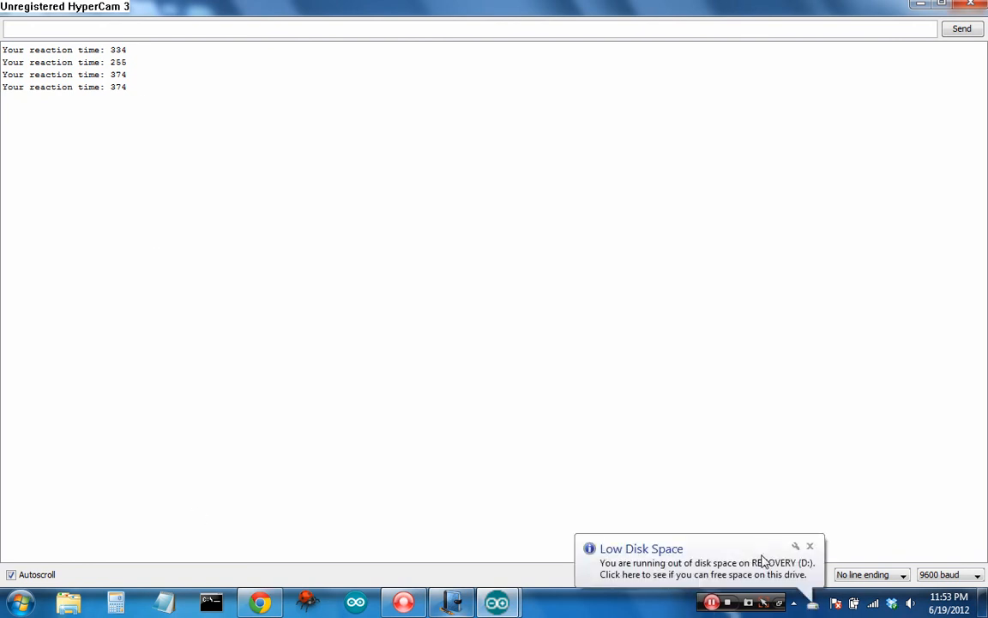
left_click(810, 546)
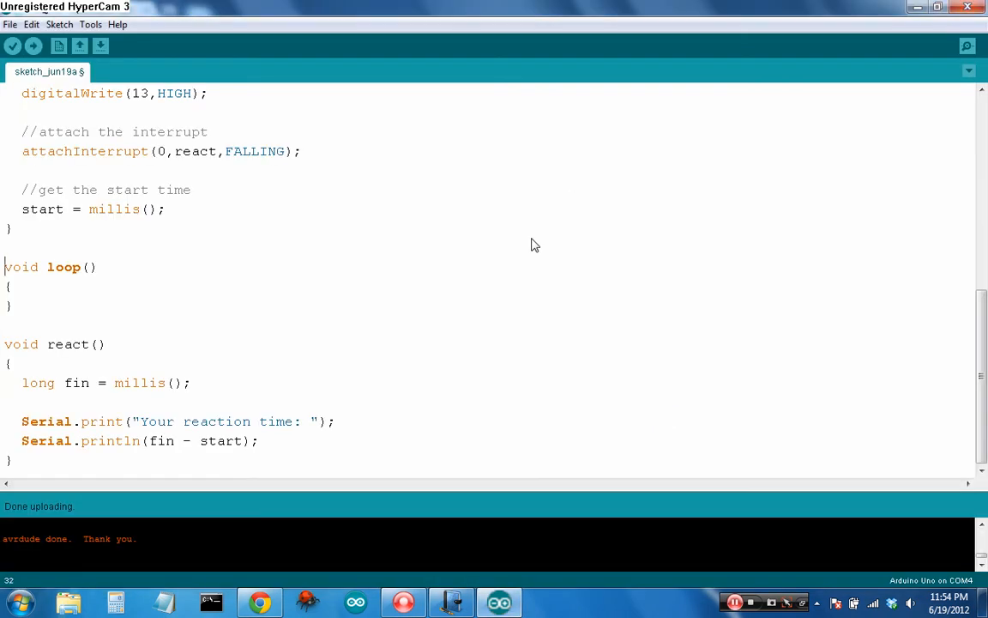
Add detachInterrupt(0); in react right after long fin = millis(); and verify
left_click(258, 439)
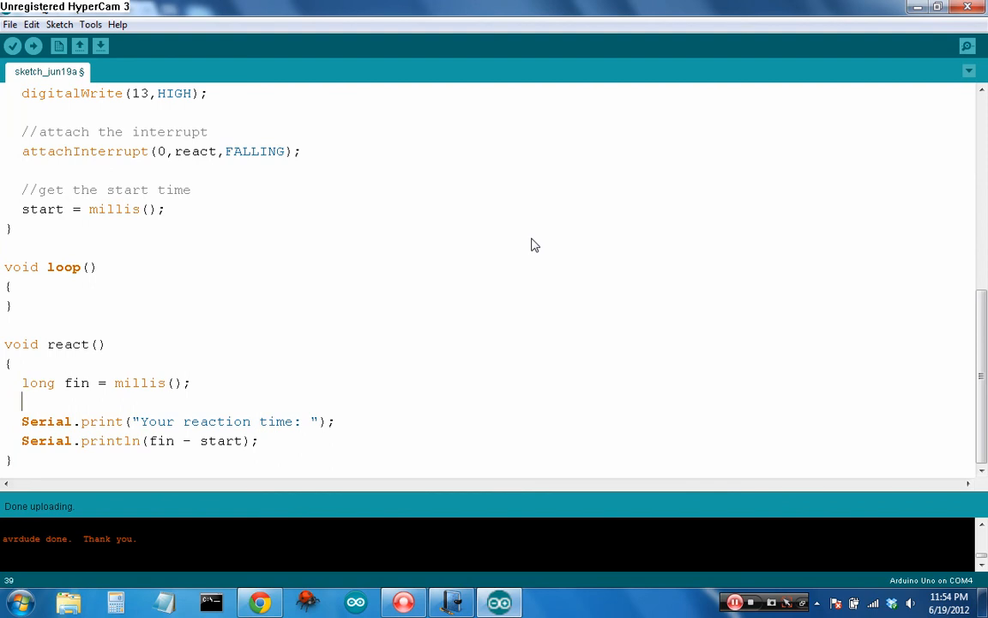
type("deta")
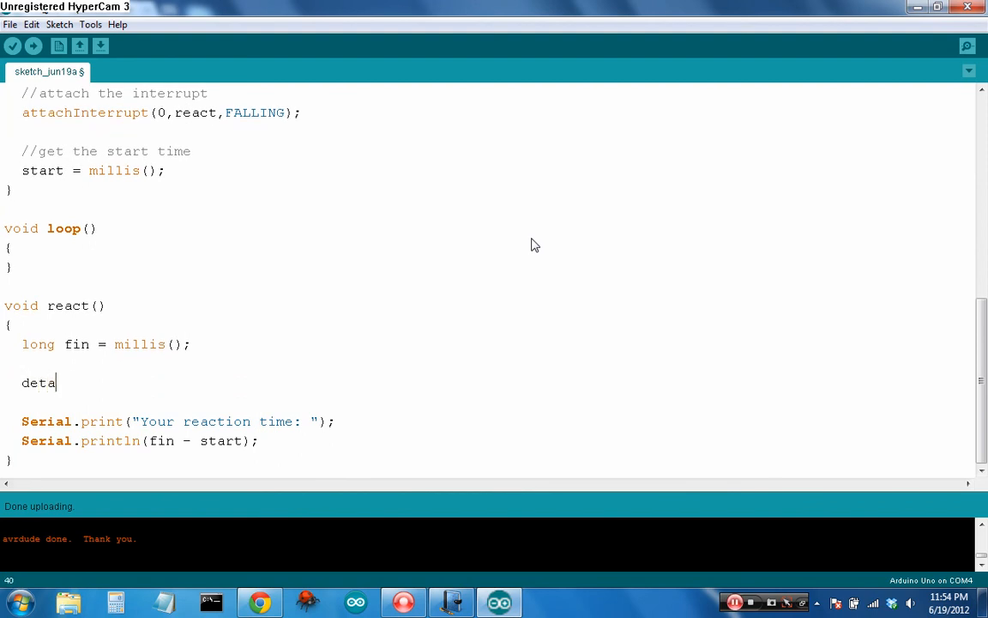
type("chInt")
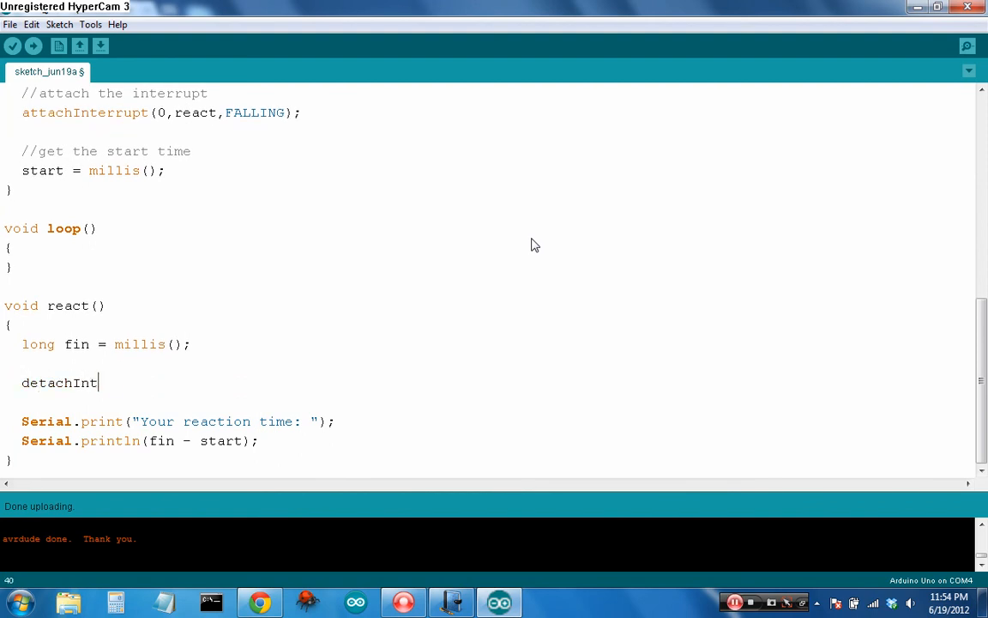
type("errupt")
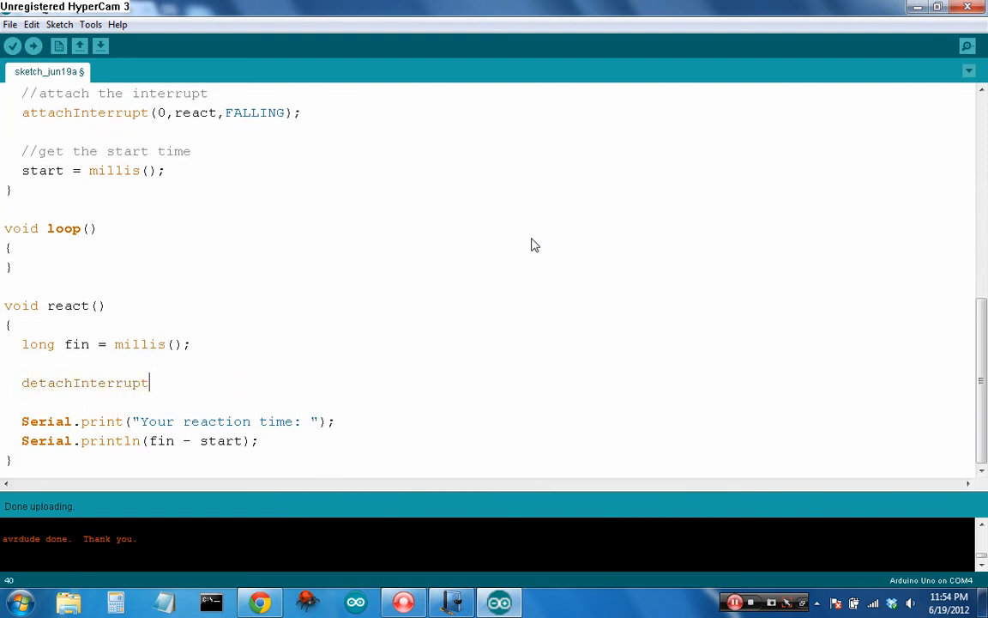
type("(0);")
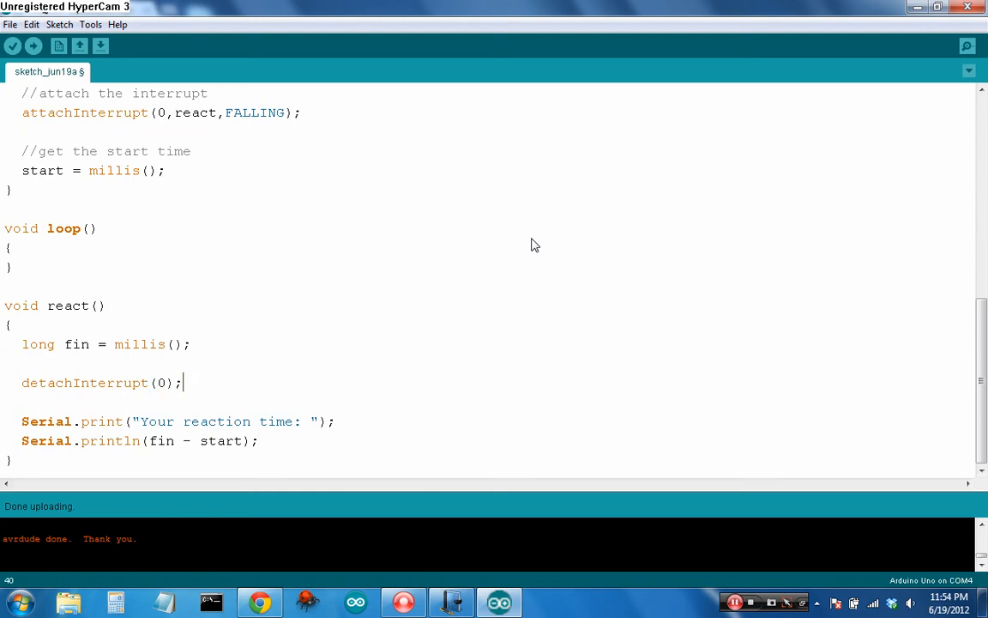
left_click(12, 44)
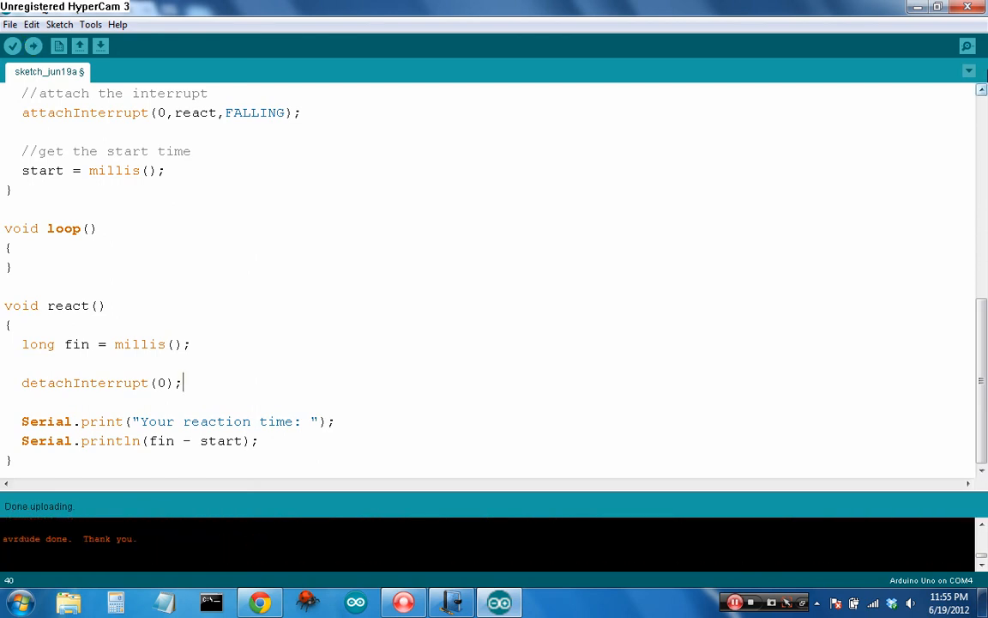
Select the detachInterrupt(0); line in react for removal
left_click(968, 45)
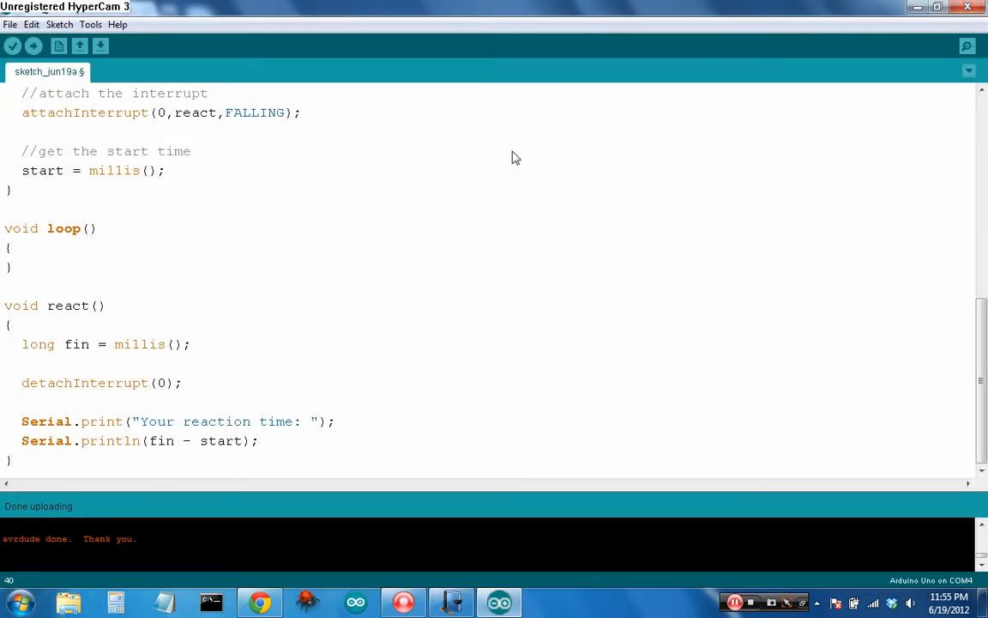
mouse_move(287, 453)
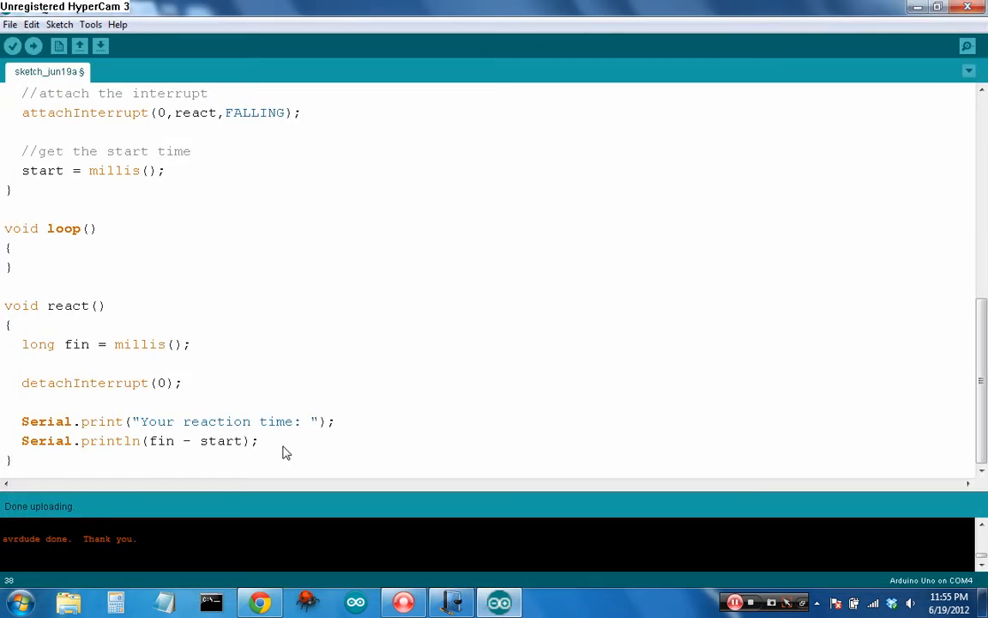
mouse_move(196, 388)
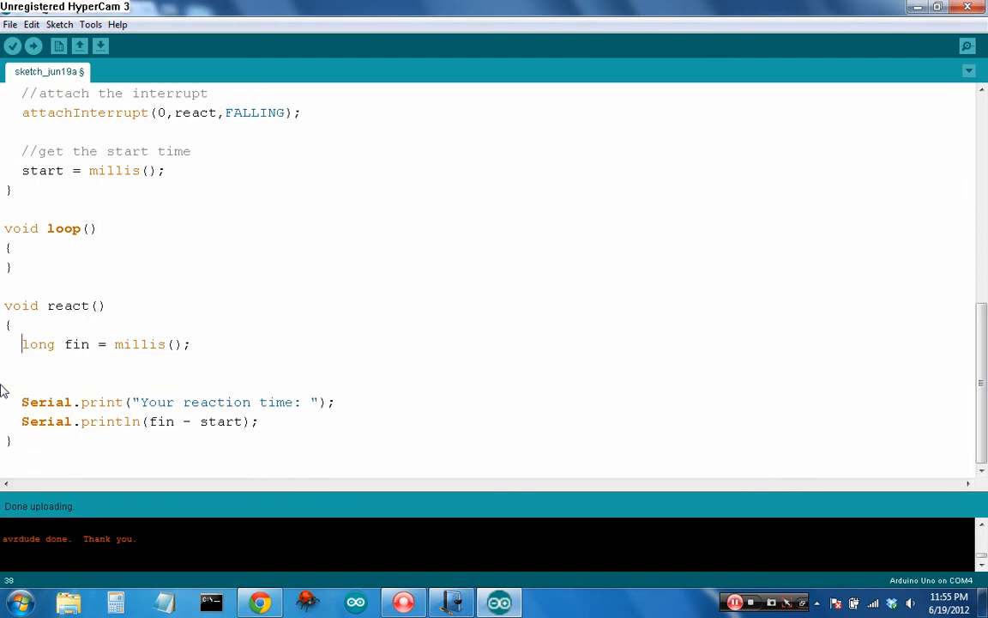
Declare volatile long lastButtonPush = 0; under long start = 0; and verify it compiles
scroll("up", 3)
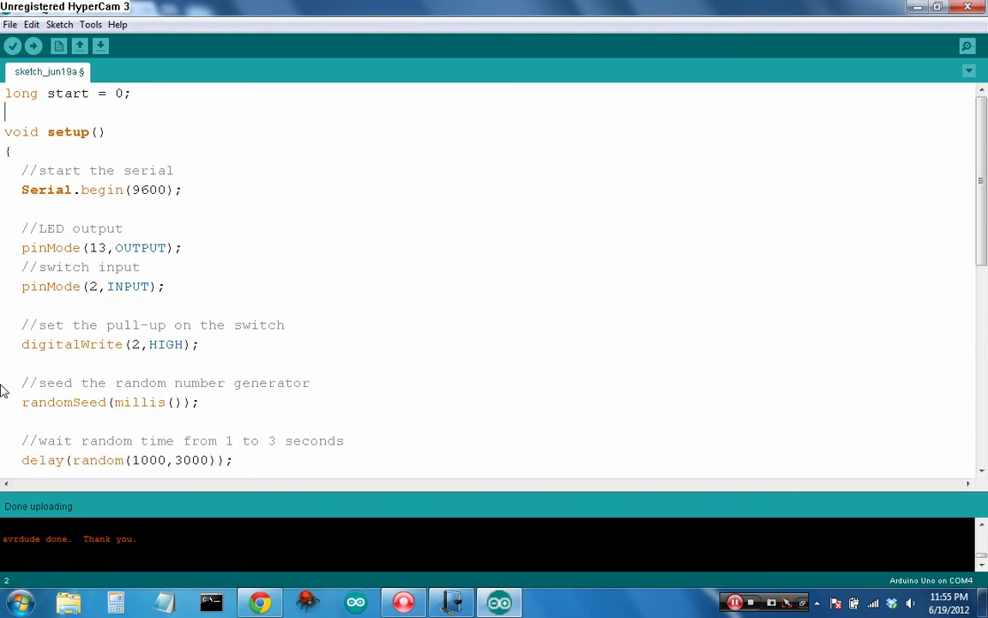
type("vol")
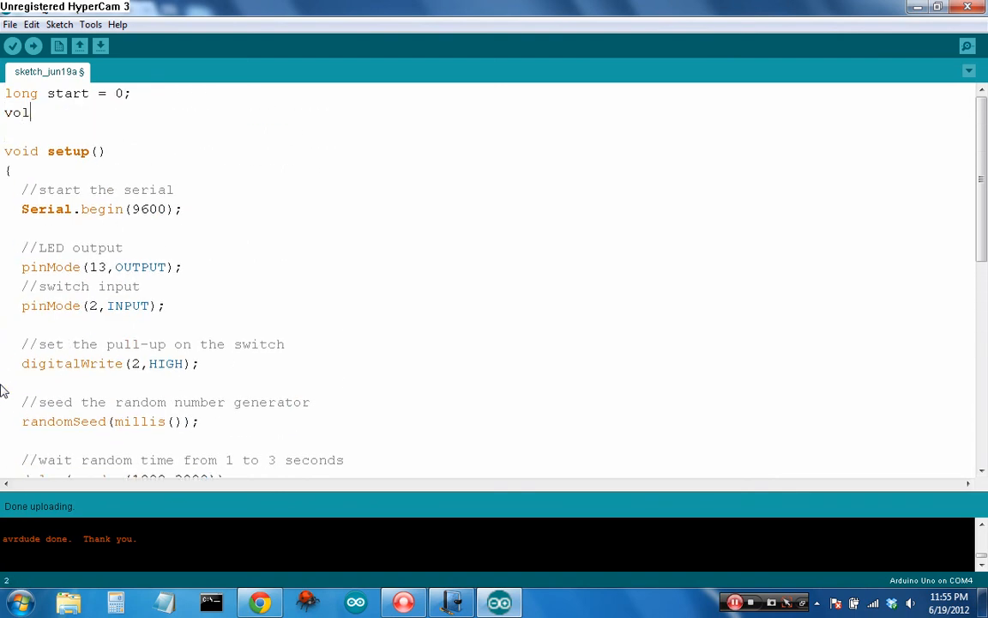
type("atile")
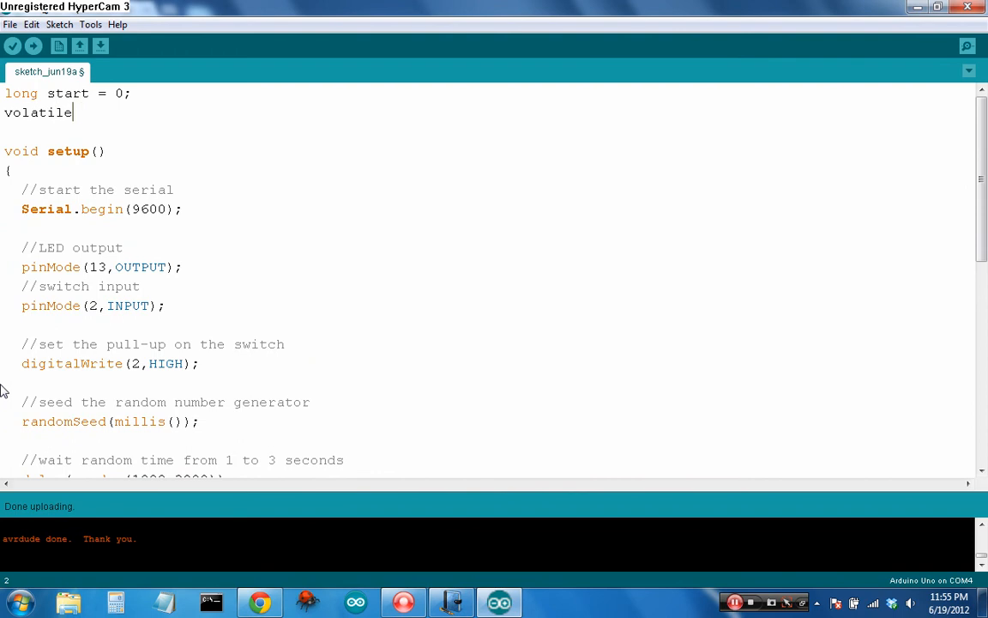
key("BackSpace")
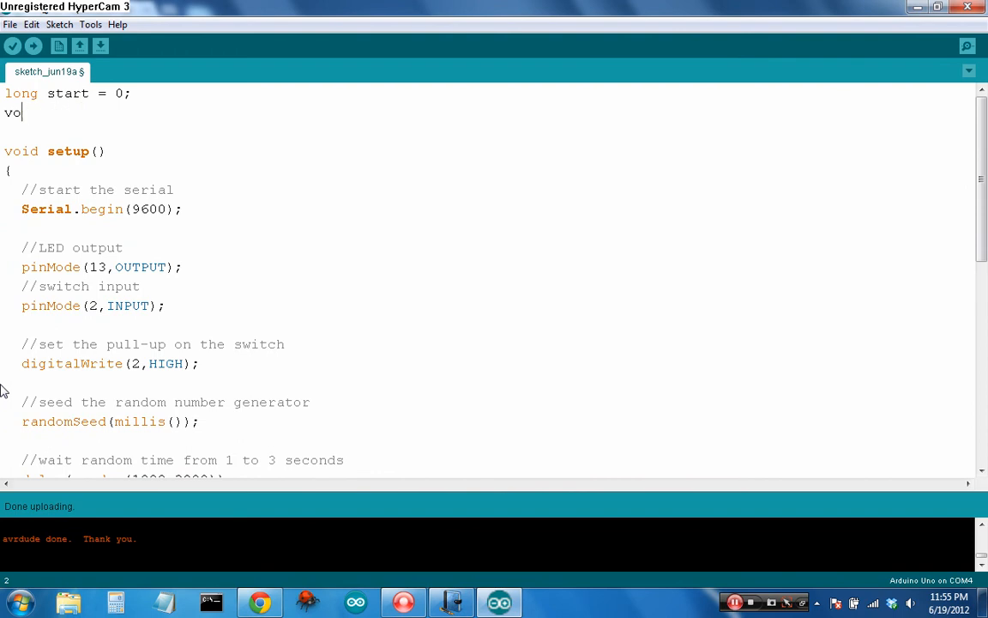
type("latil")
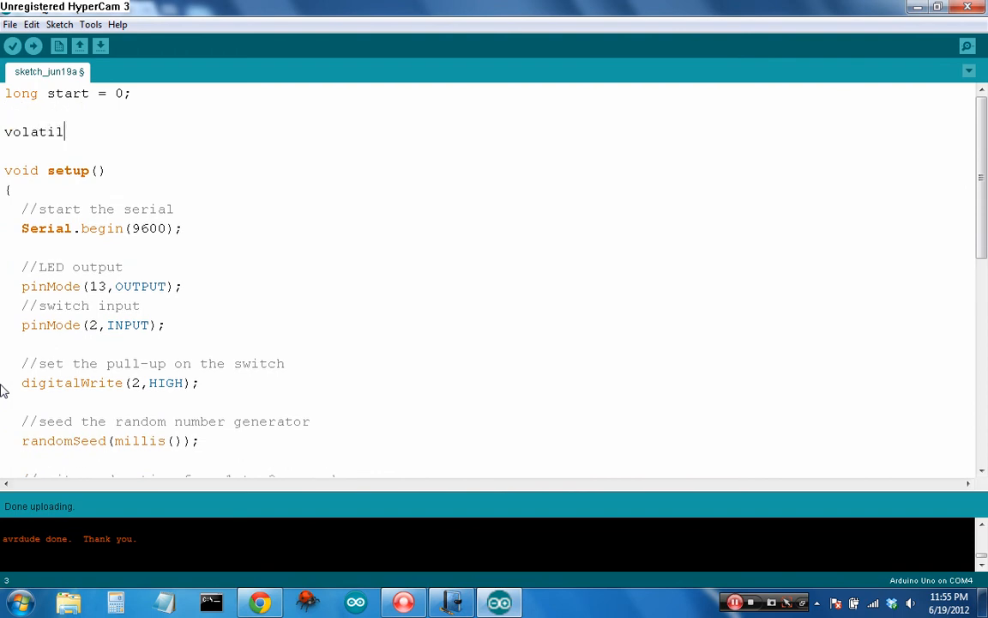
type("e lon")
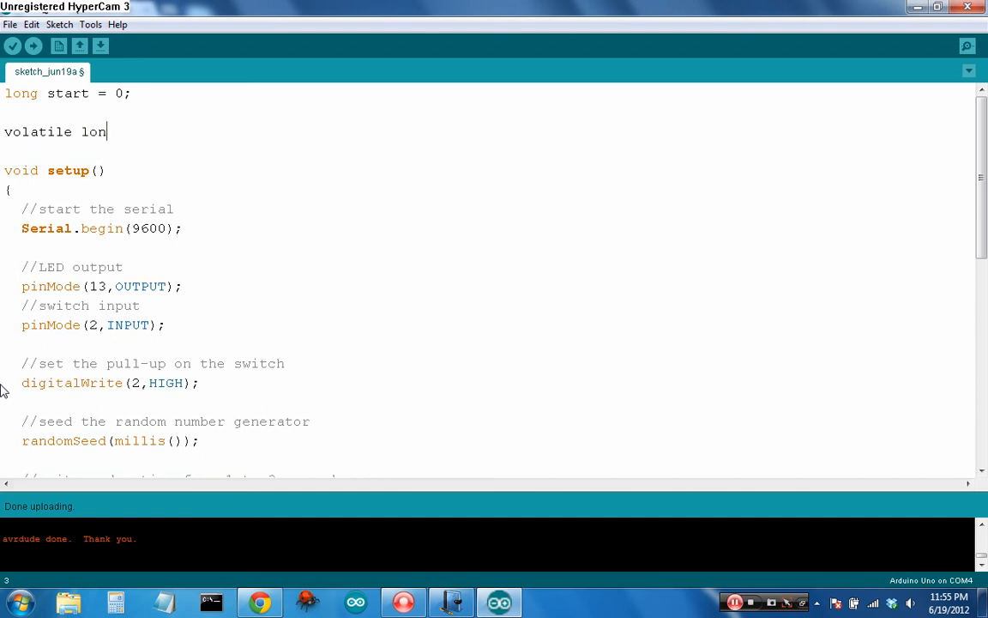
type("g lastButtonP")
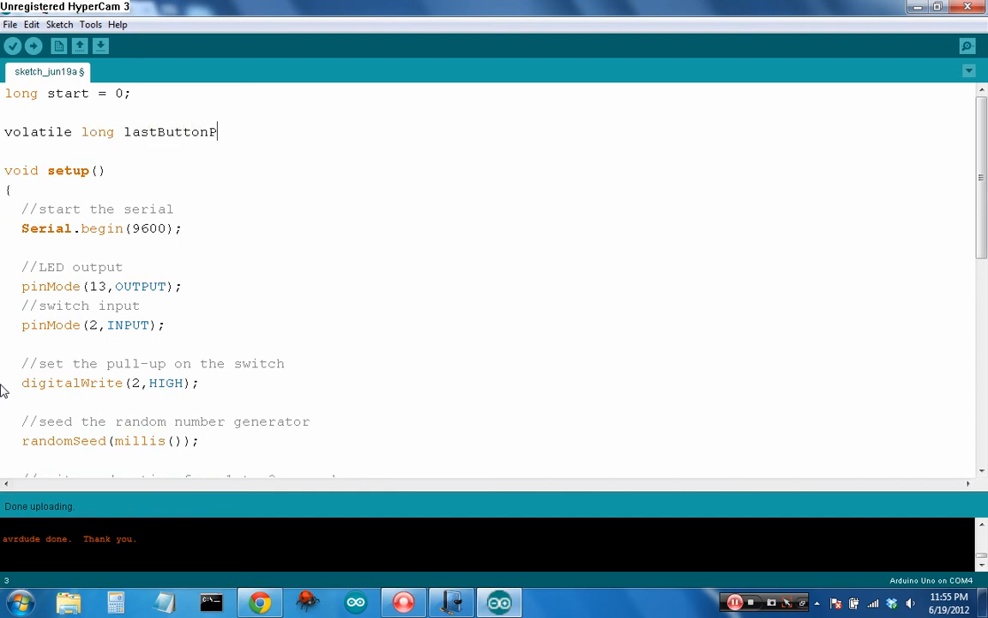
type("us")
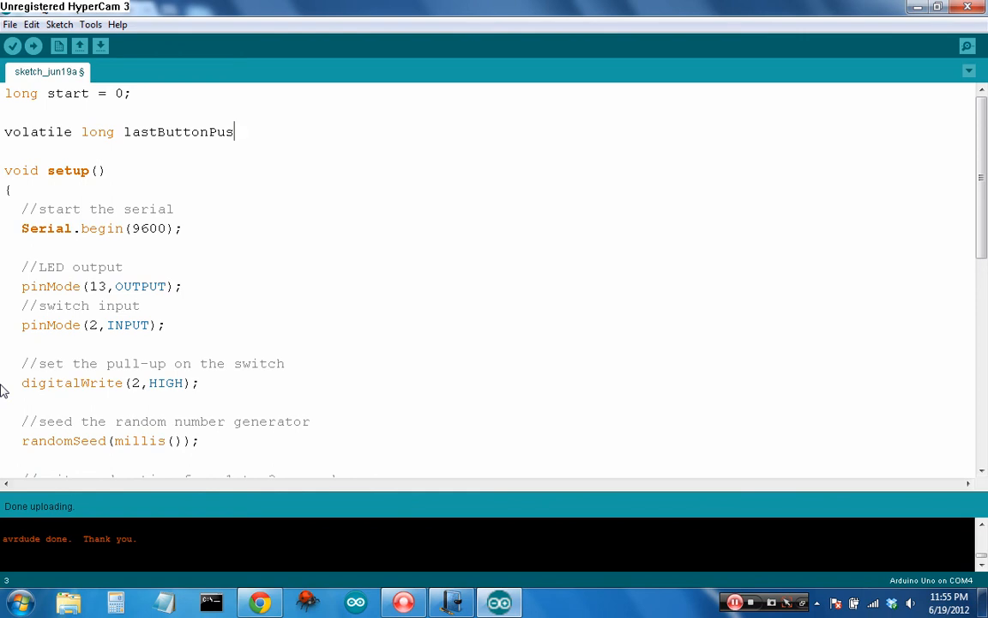
type("h = 0;")
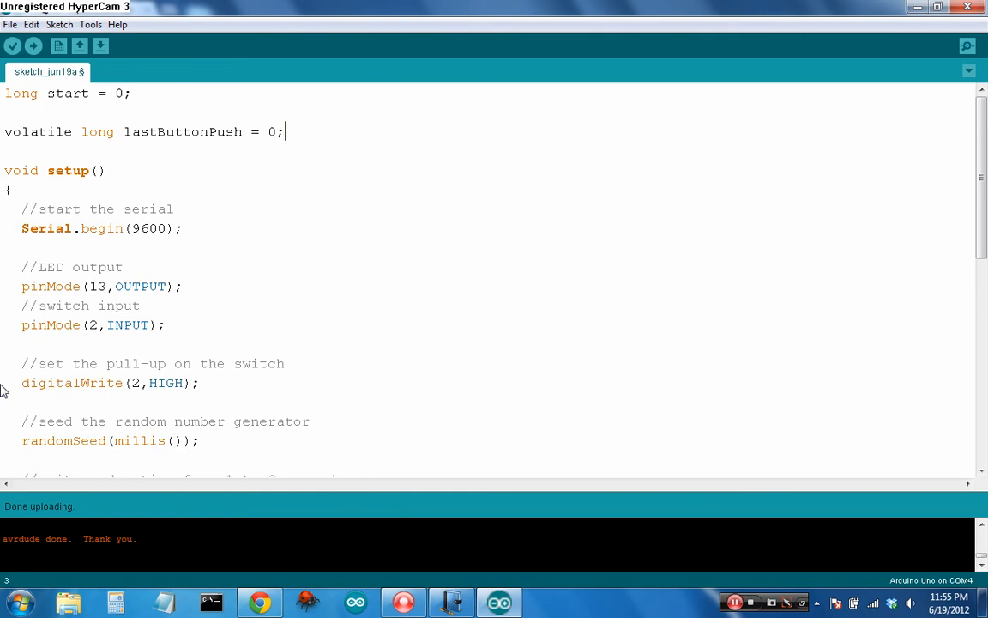
left_click(12, 45)
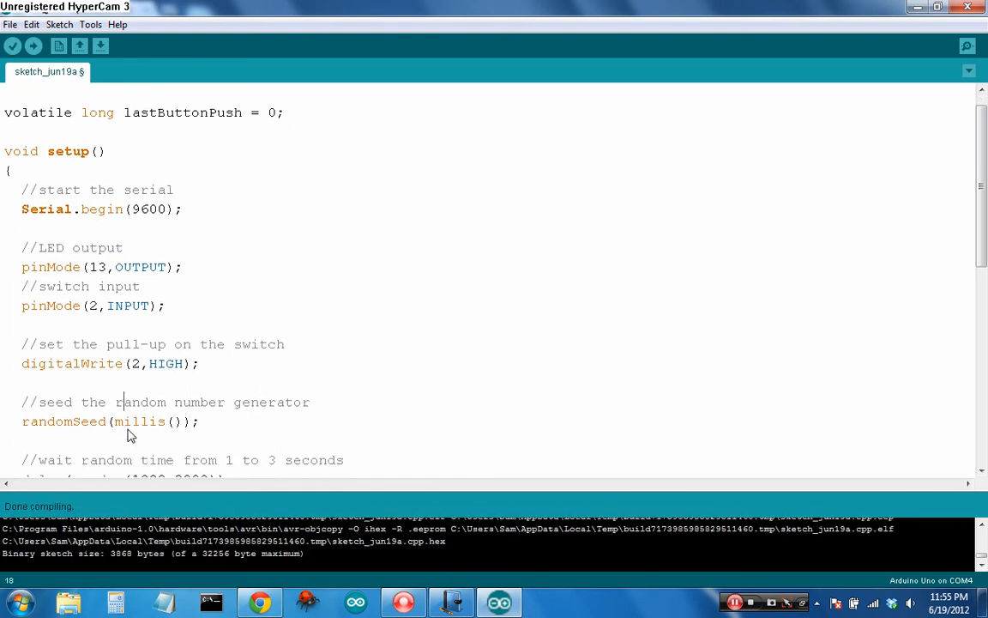
scroll("down", 3)
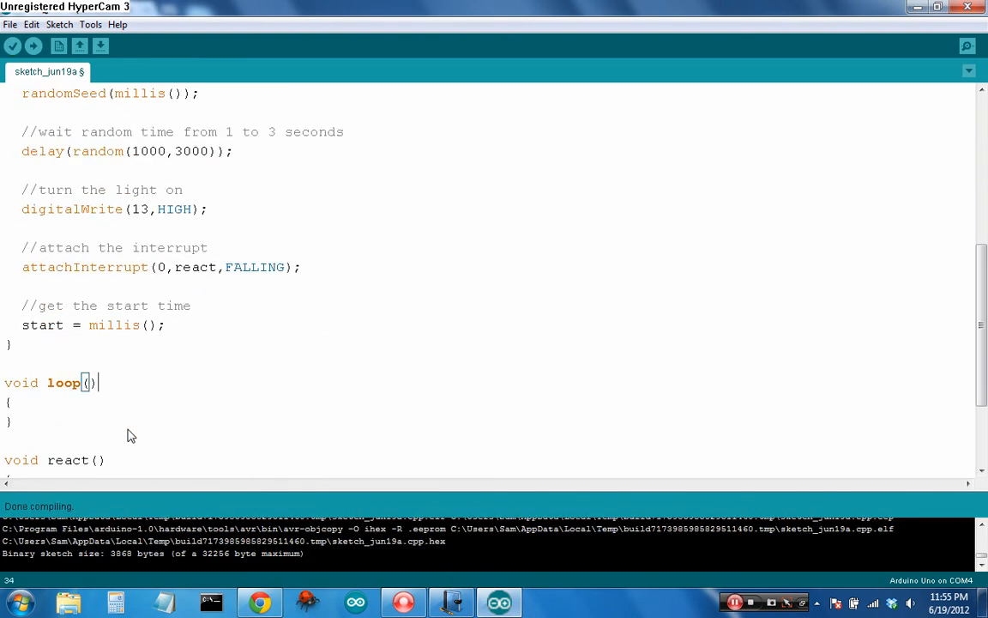
scroll("up", 3)
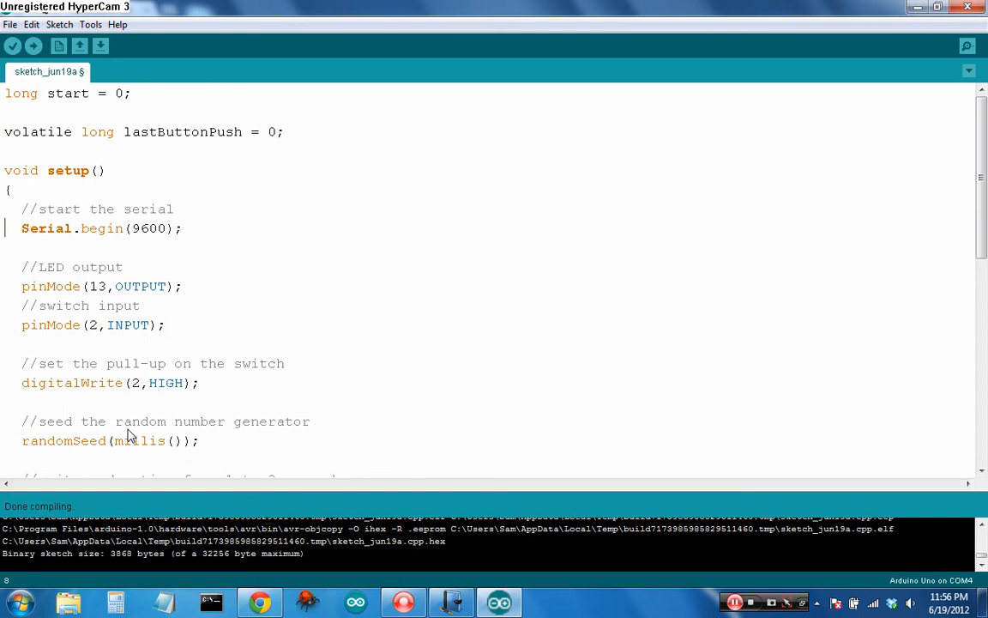
scroll("down", 3)
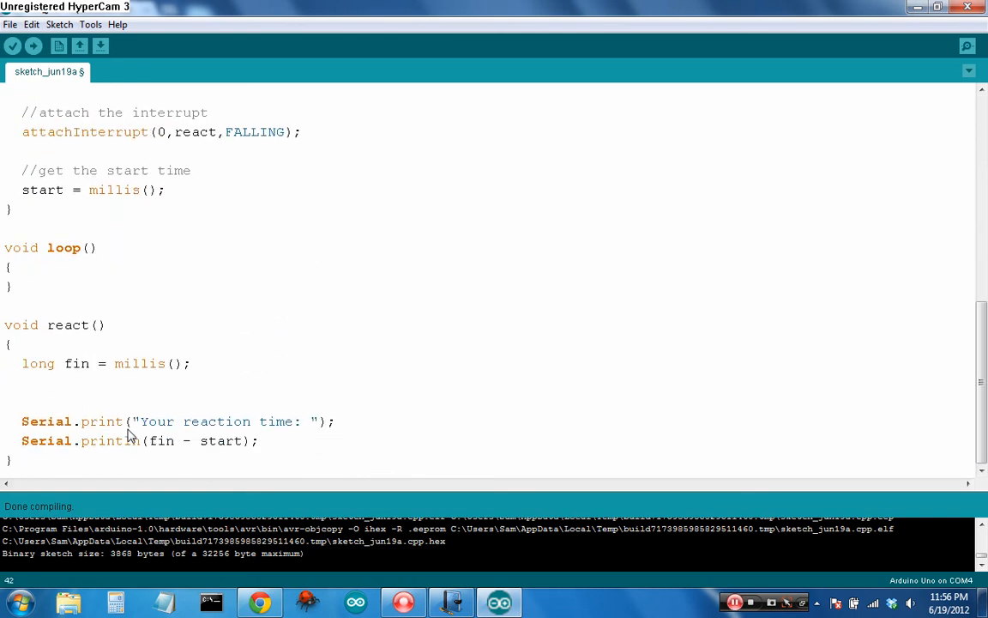
Wrap the Serial prints in if(fin - lastButtonPush > 100) inside react()
left_click(25, 402)
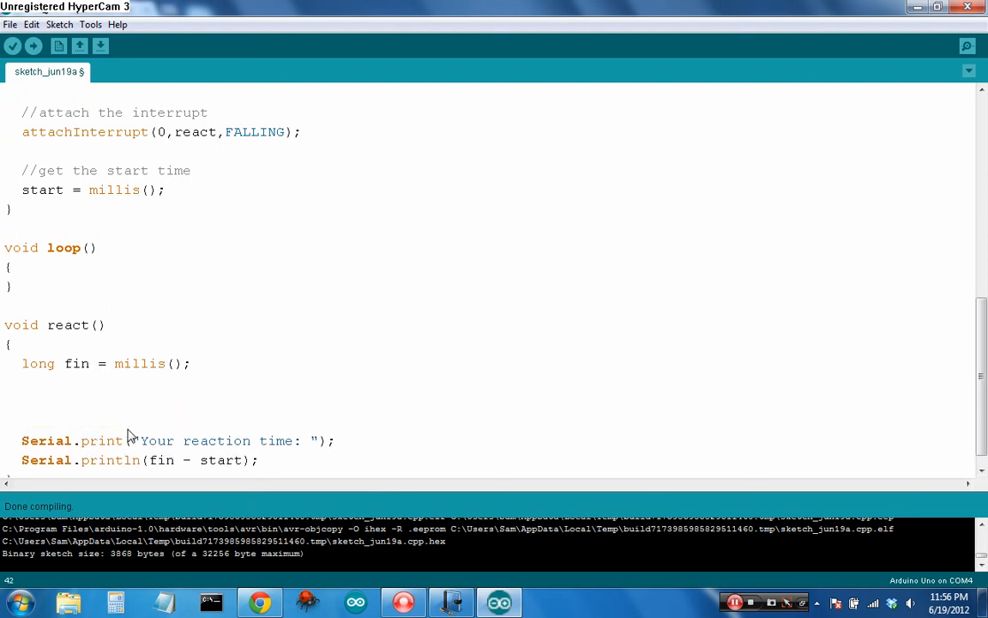
type("if(last")
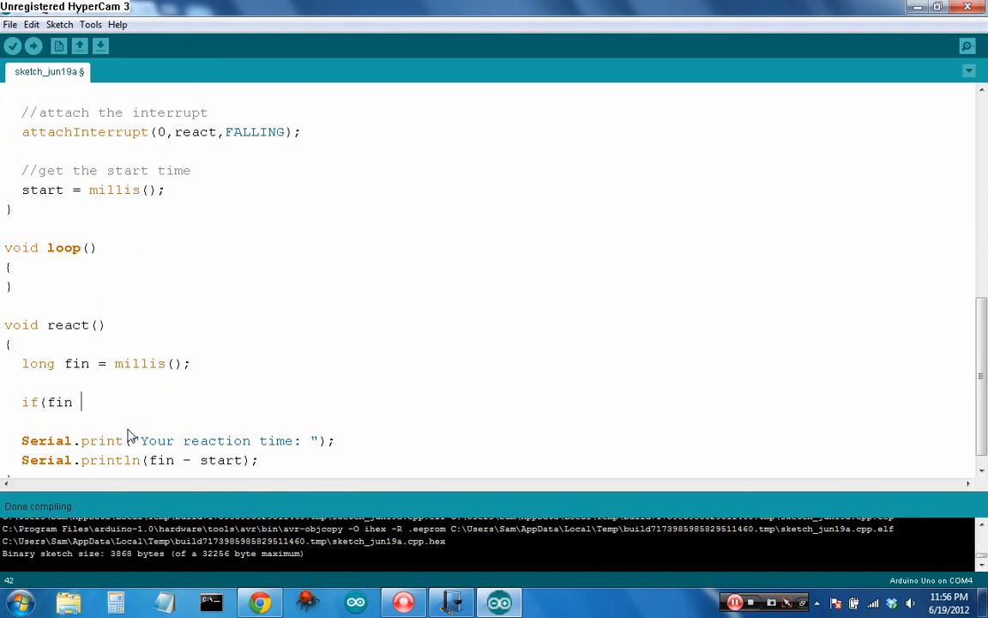
type("- lastBut")
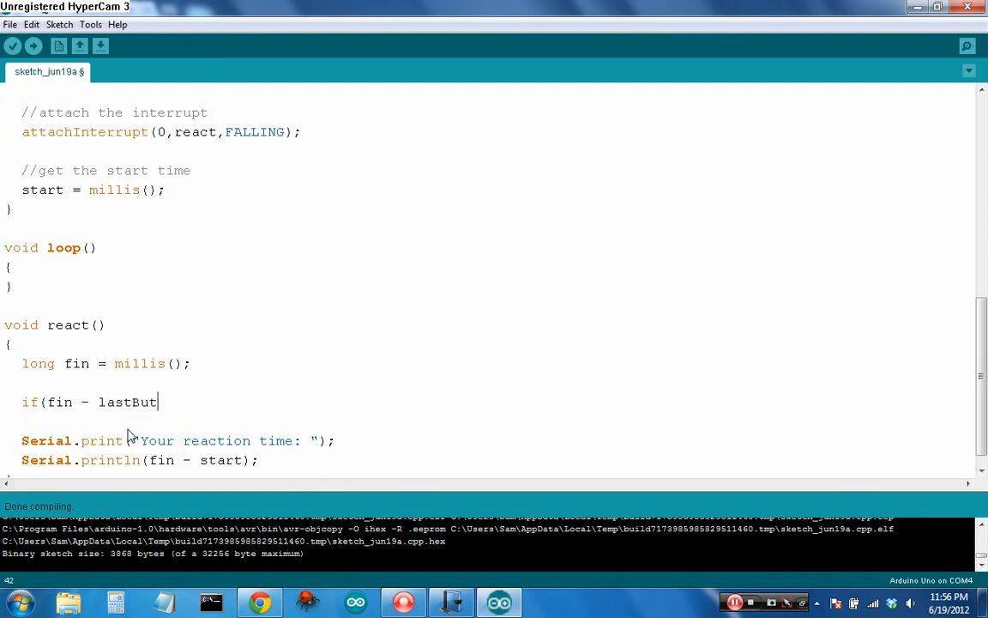
type("tonPush")
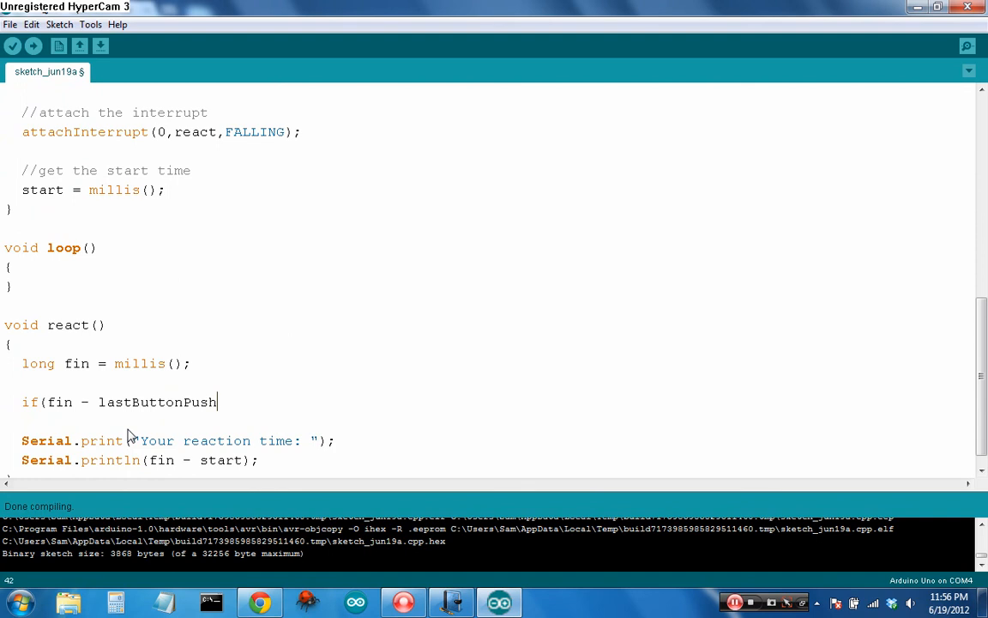
type(">")
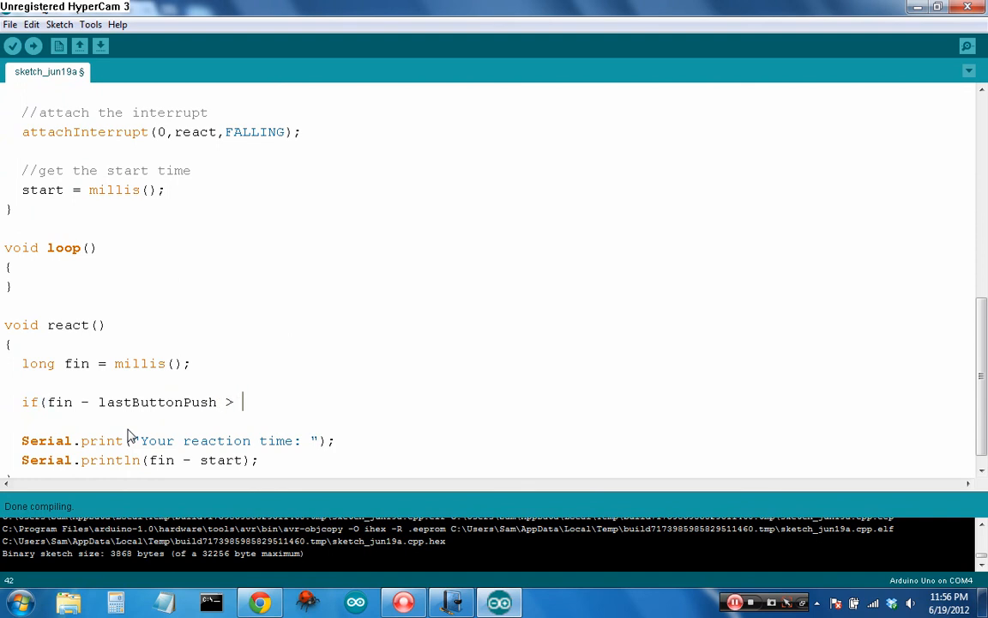
type("100)")
type("{")
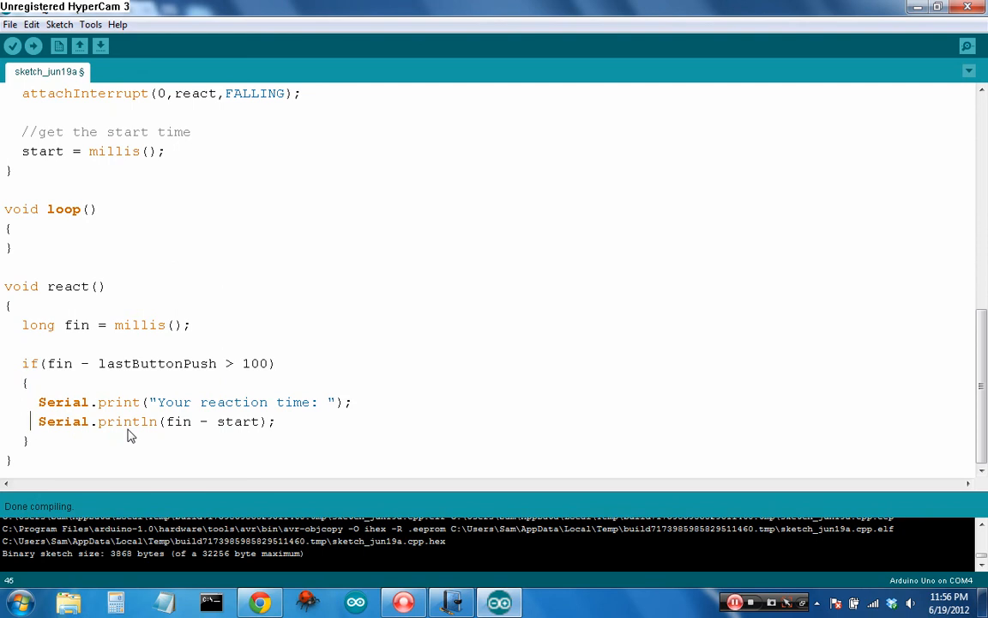
Add lastButtonPush = fin; after the prints and upload the debounced sketch
type("last")
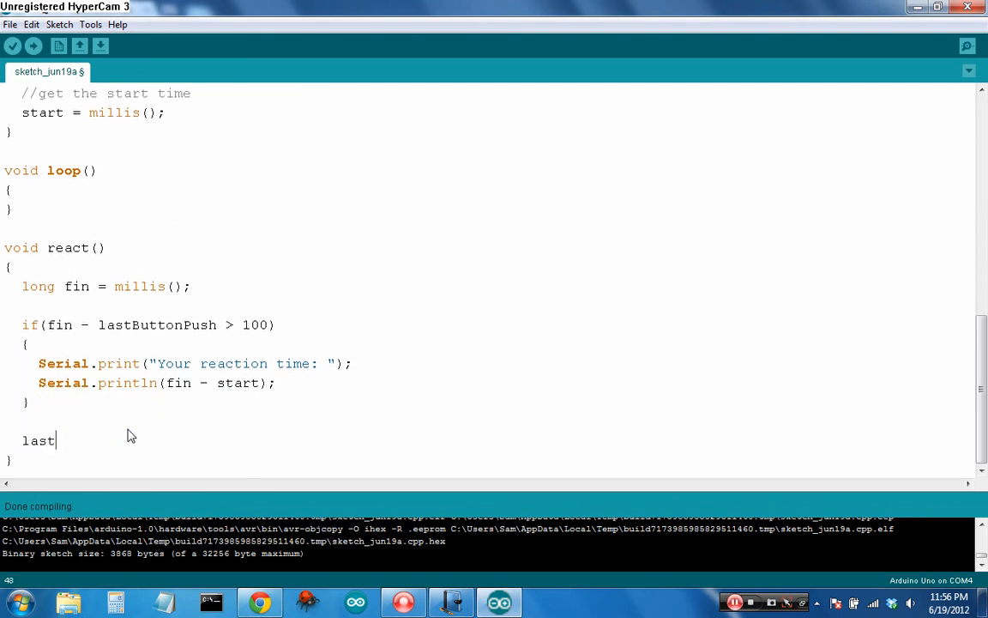
type("ButtonPush = fin")
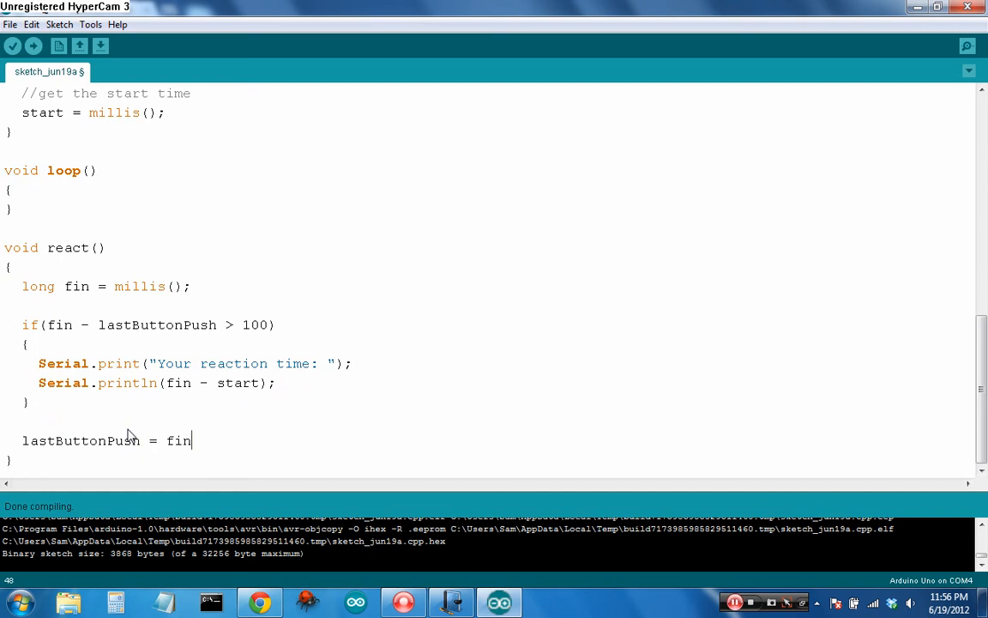
type(";")
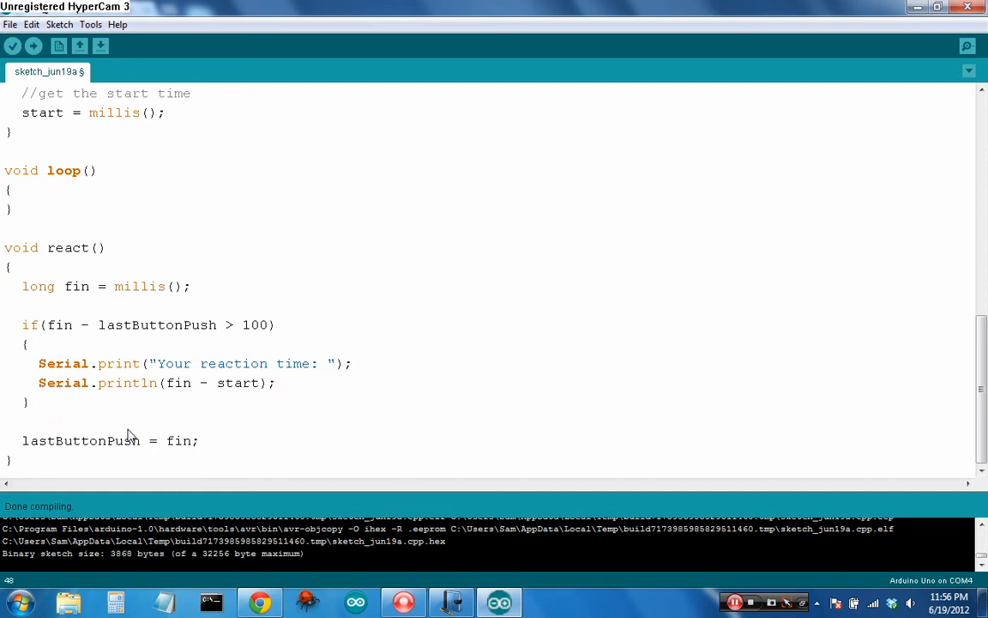
left_click(12, 44)
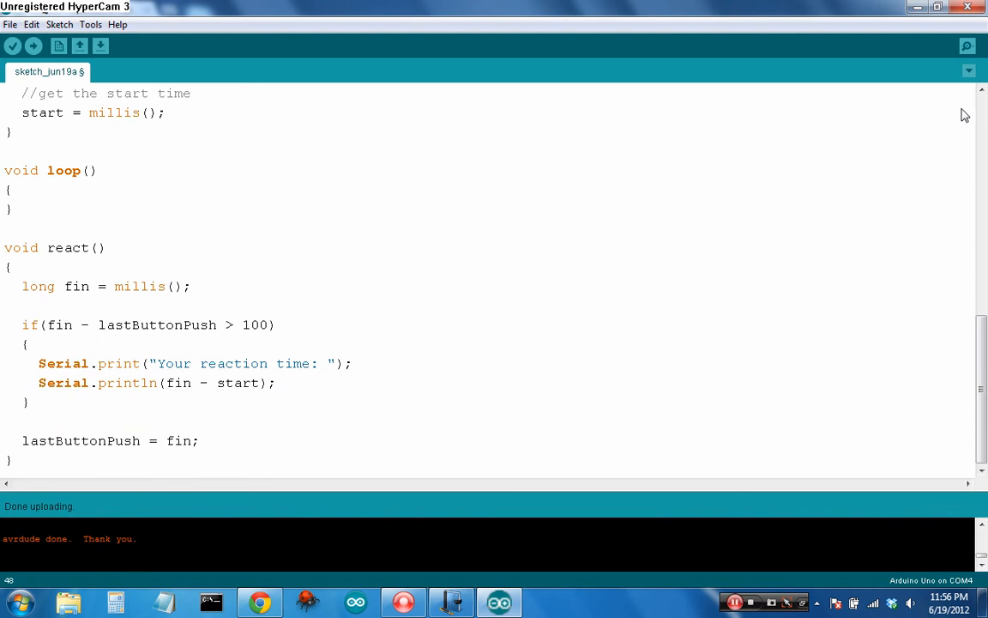
Watch the debounced timer's reaction times in the Serial Monitor
left_click(968, 45)
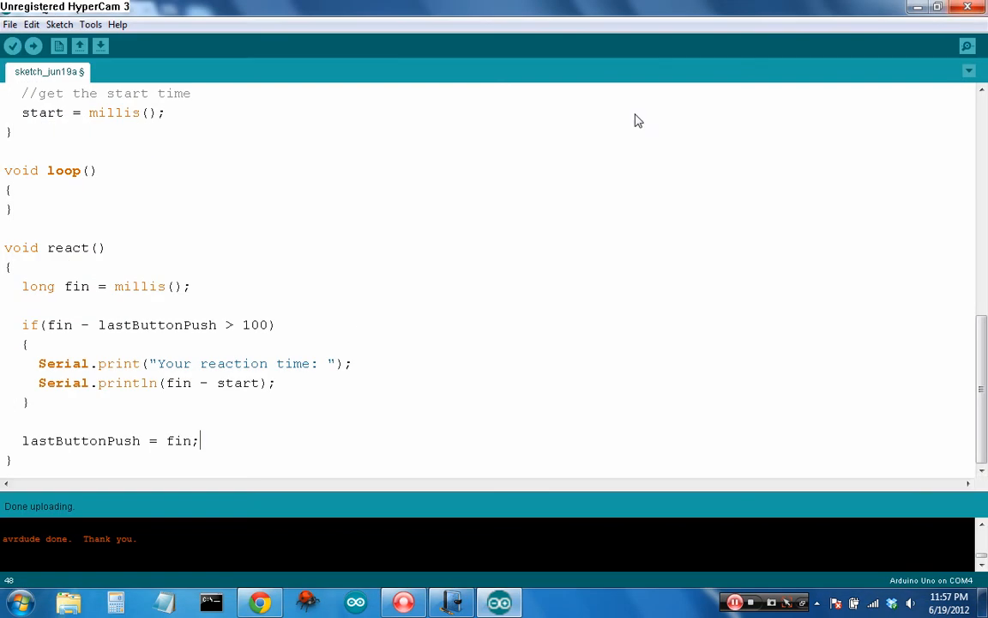
mouse_move(129, 334)
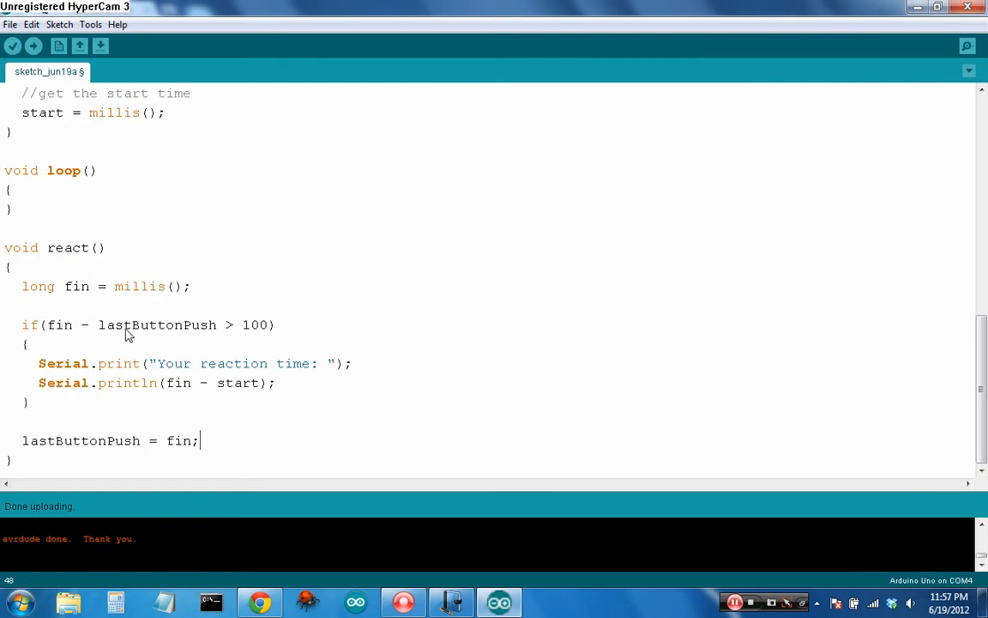
Change the react() debounce threshold from 100 to 500 ms and upload the sketch
left_click(8, 187)
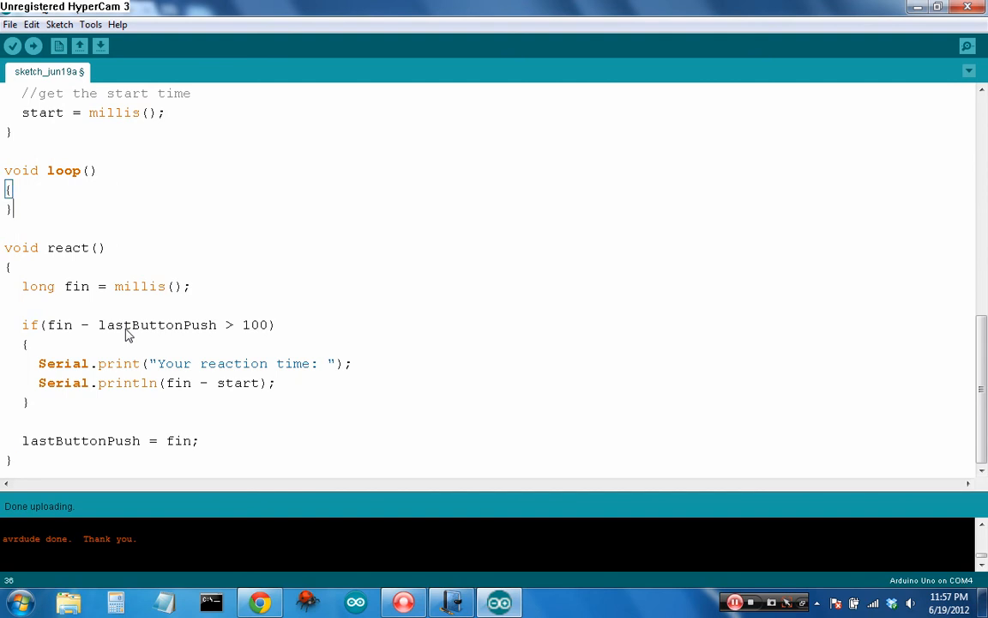
left_click(48, 343)
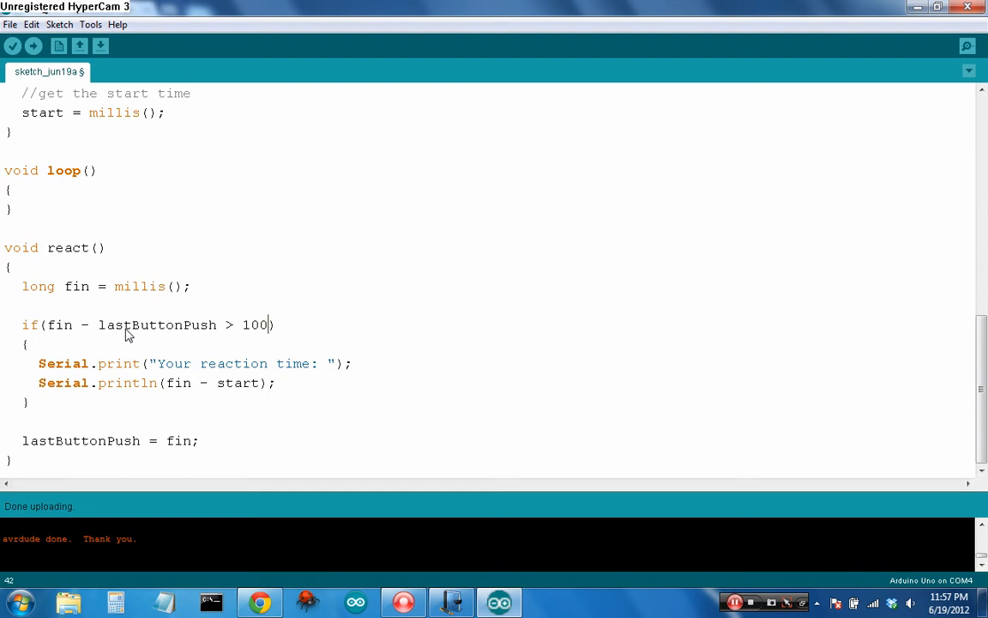
left_click(31, 45)
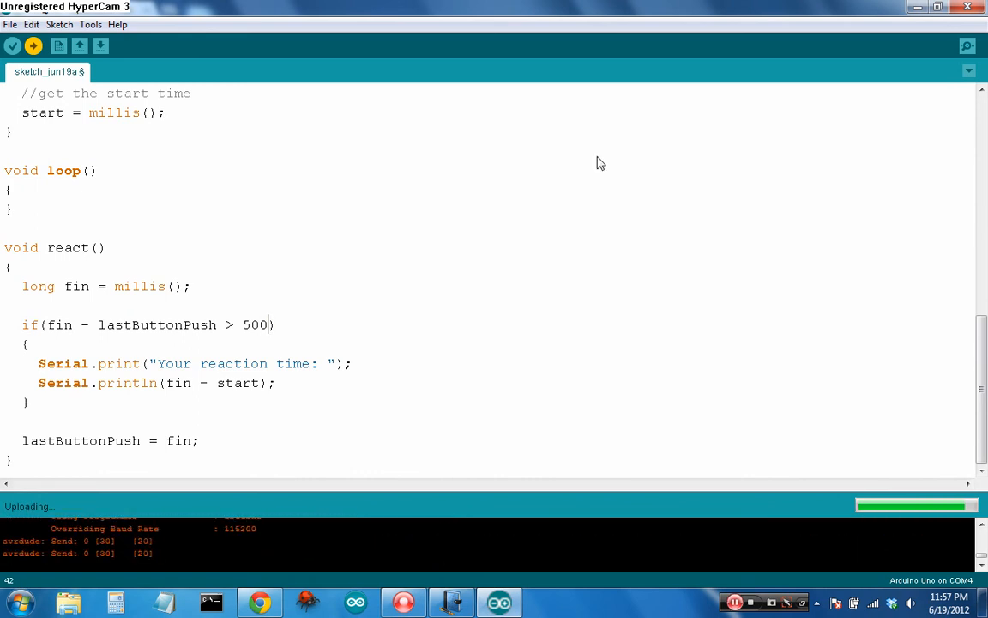
mouse_move(968, 46)
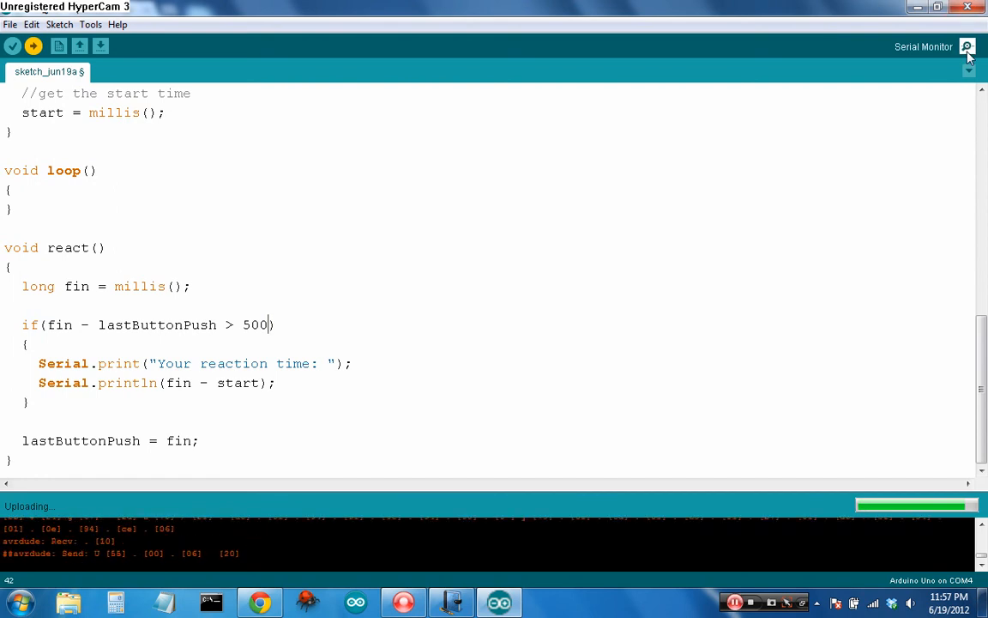
left_click(968, 46)
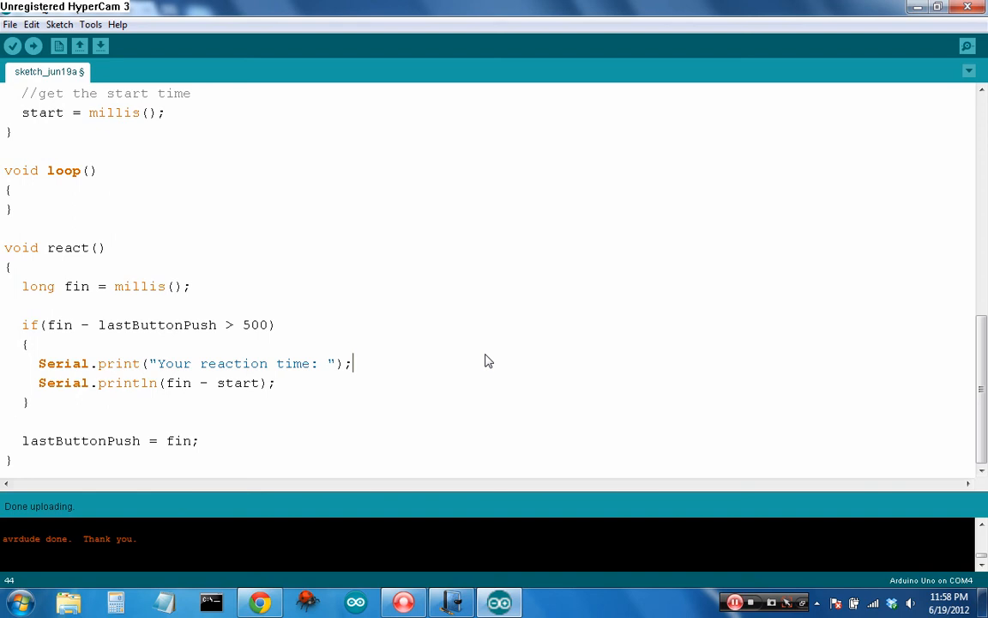
mouse_move(32, 417)
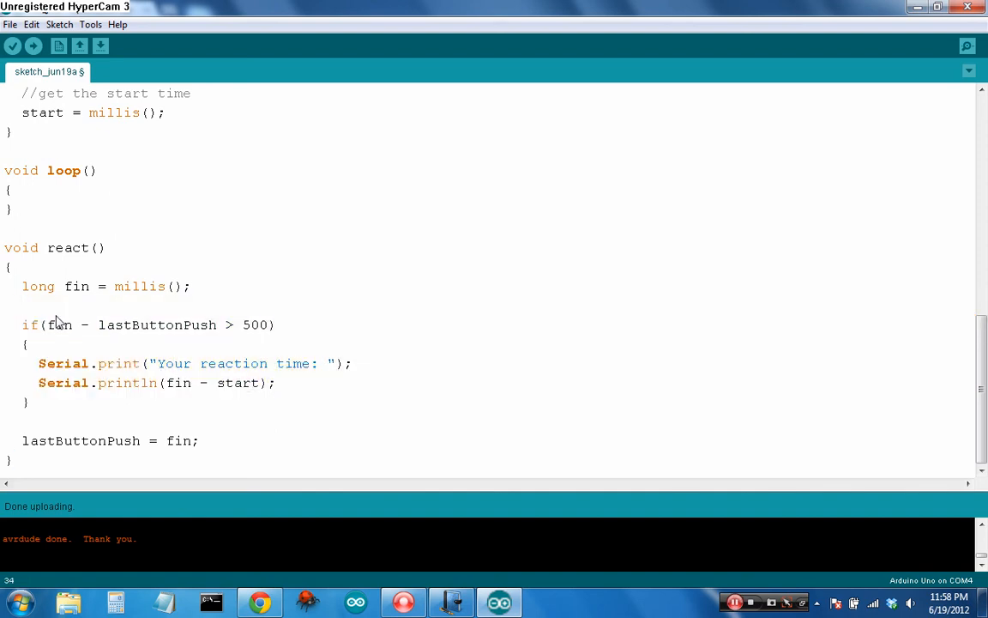
scroll("up", 3)
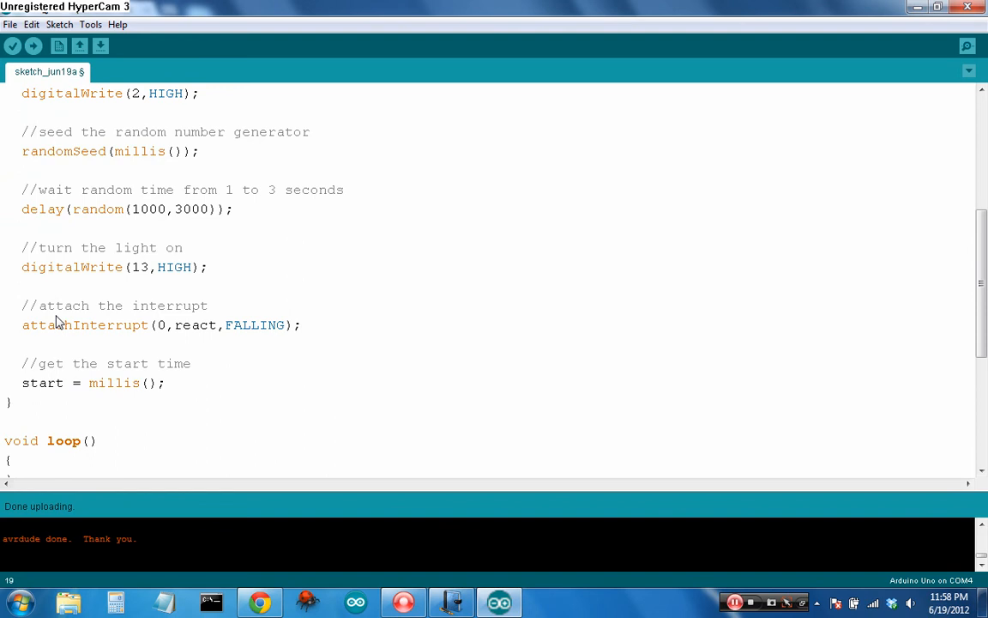
scroll("up", 3)
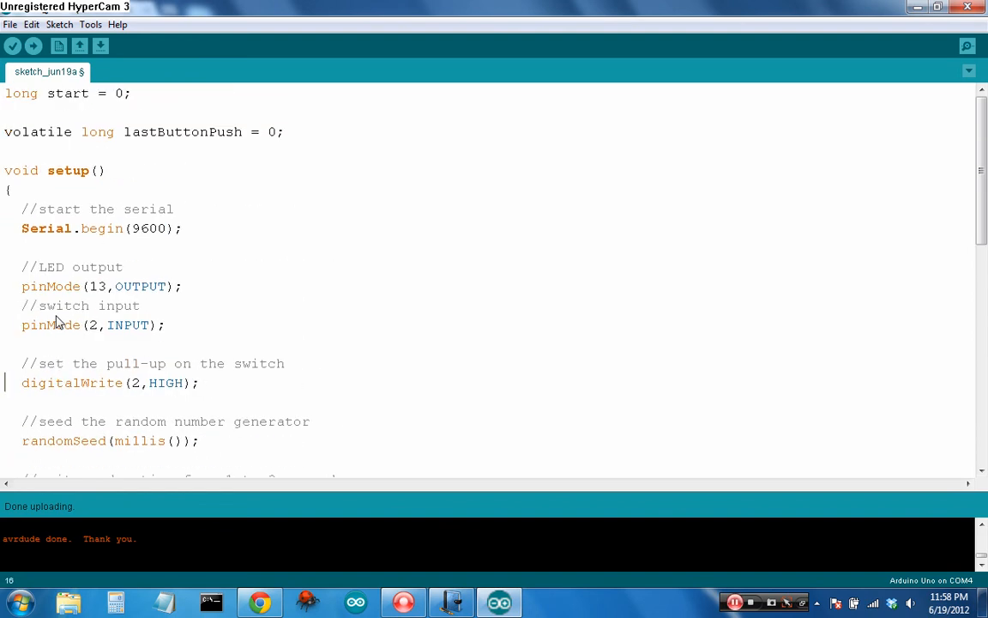
scroll("down", 3)
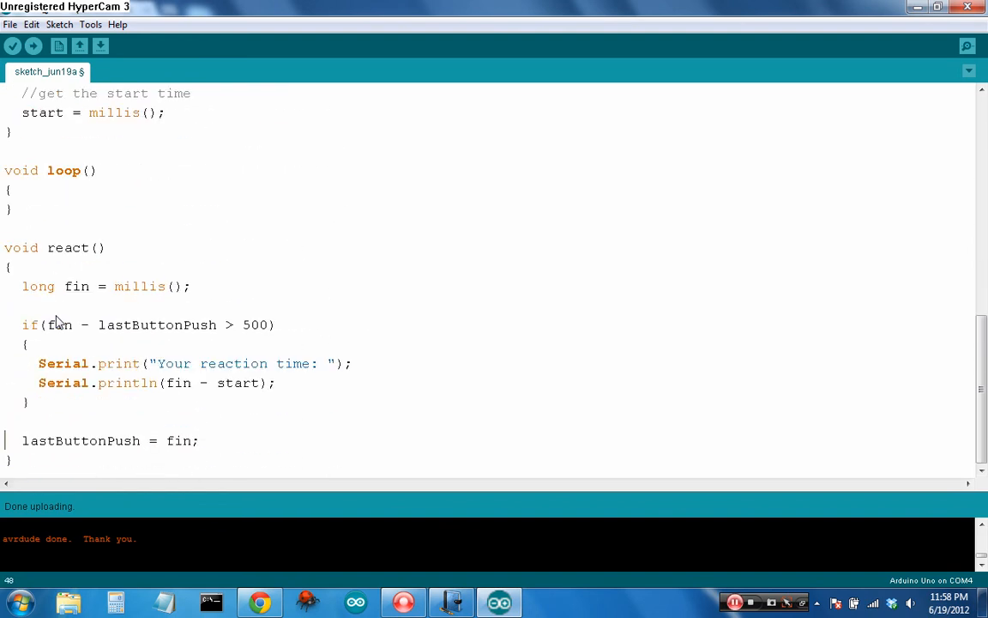
scroll("up", 3)
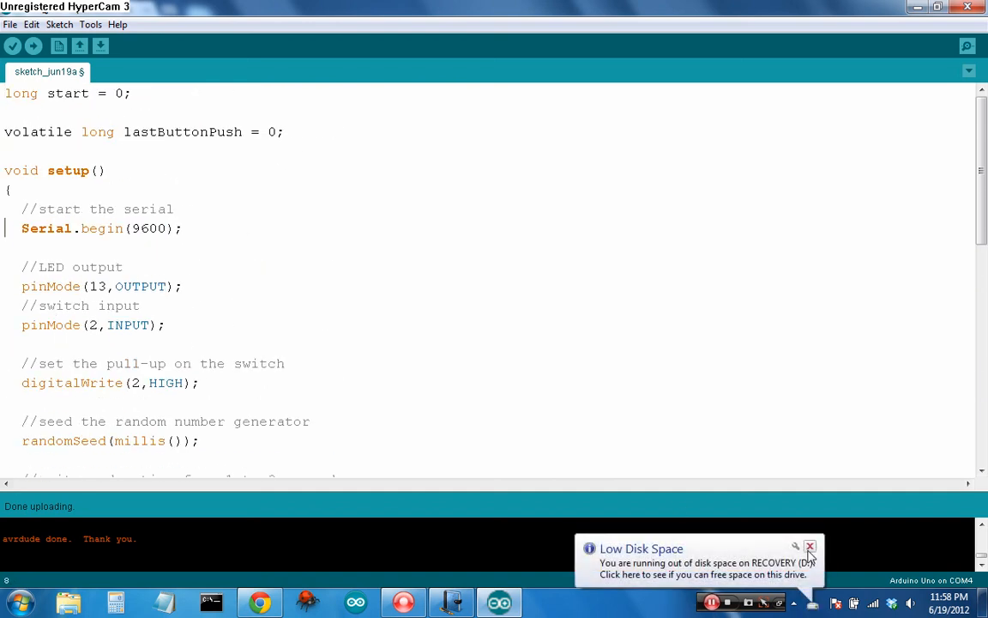
left_click(810, 546)
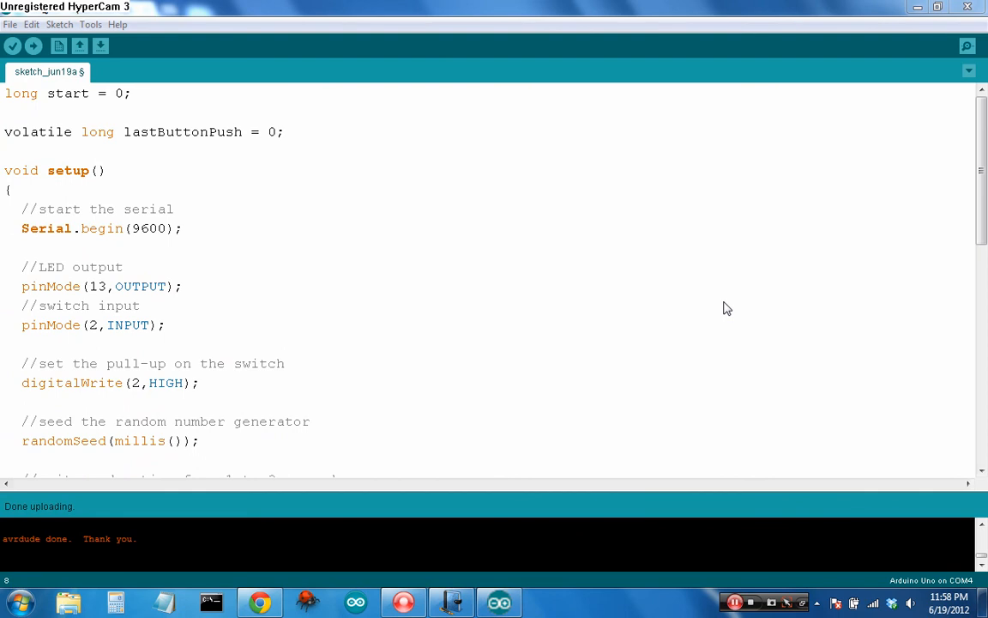